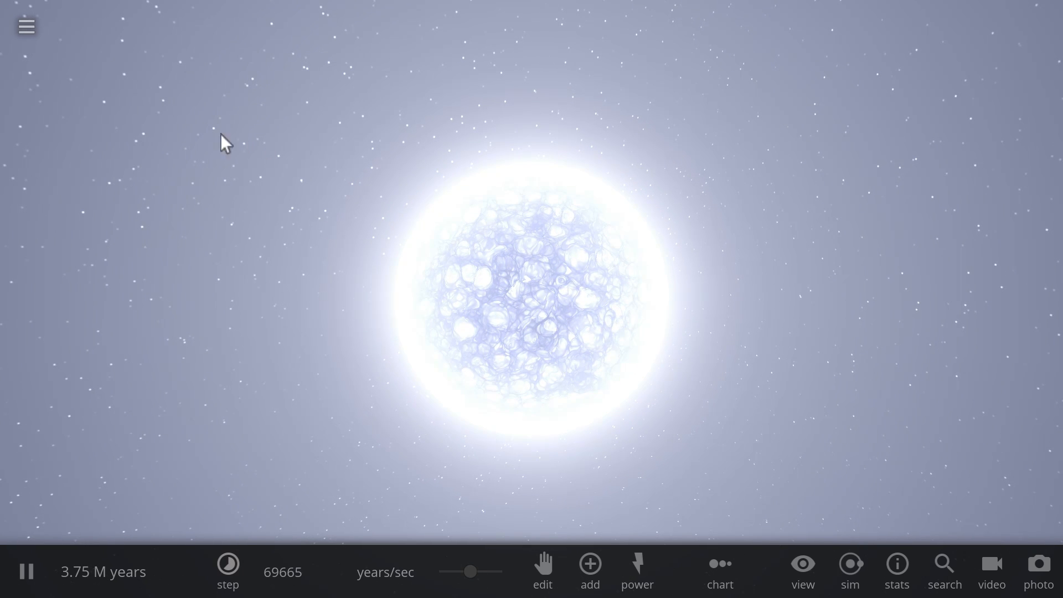
{"action": "mouse_move", "coordinate": [177, 103]}
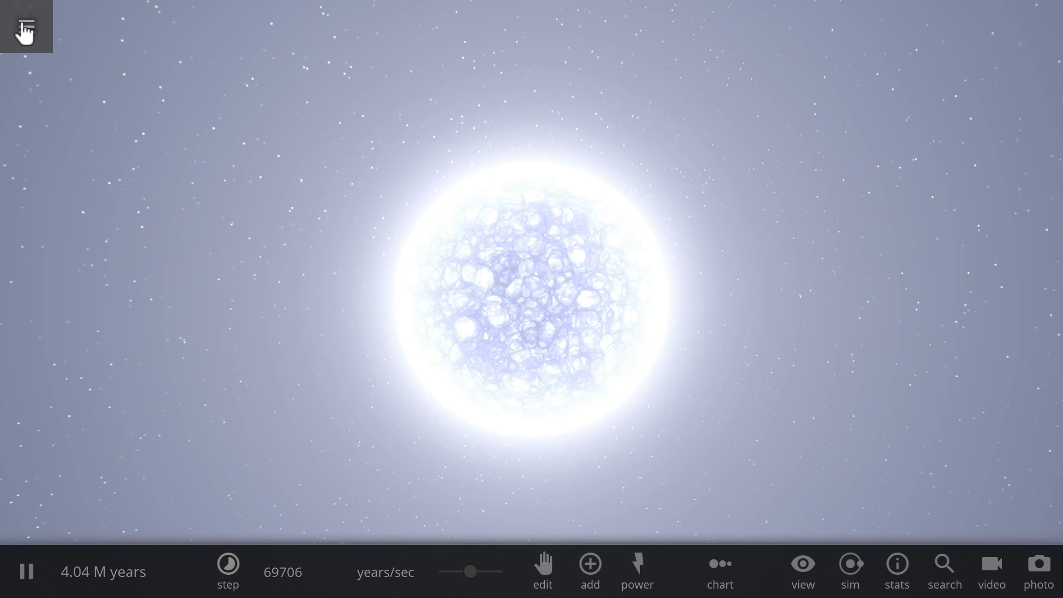
Step: From the main menu, browse existing simulations to reach the Grids collection
{"action": "left_click", "coordinate": [26, 26]}
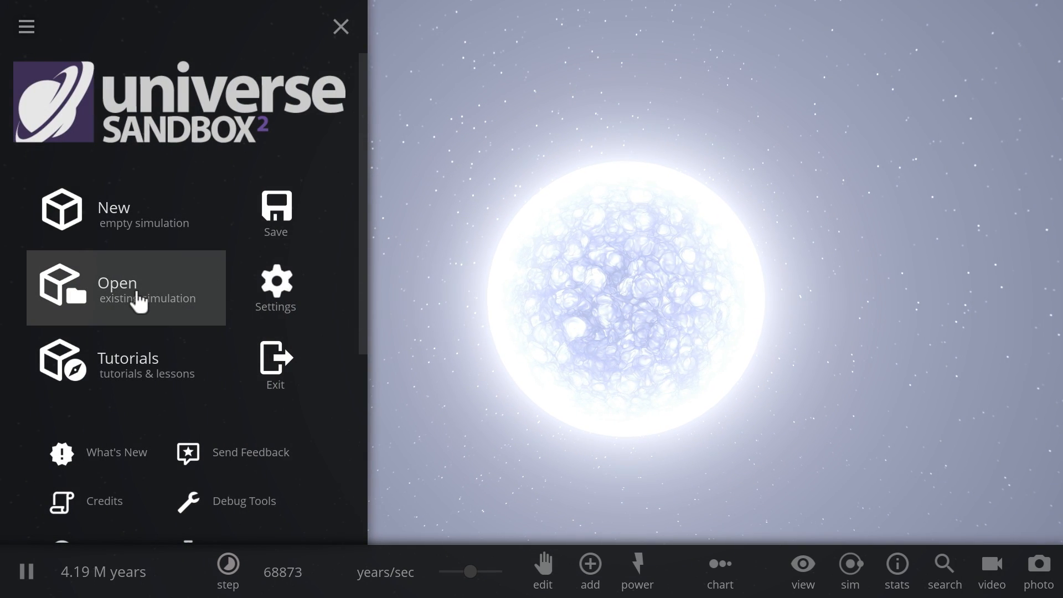
{"action": "left_click", "coordinate": [125, 288]}
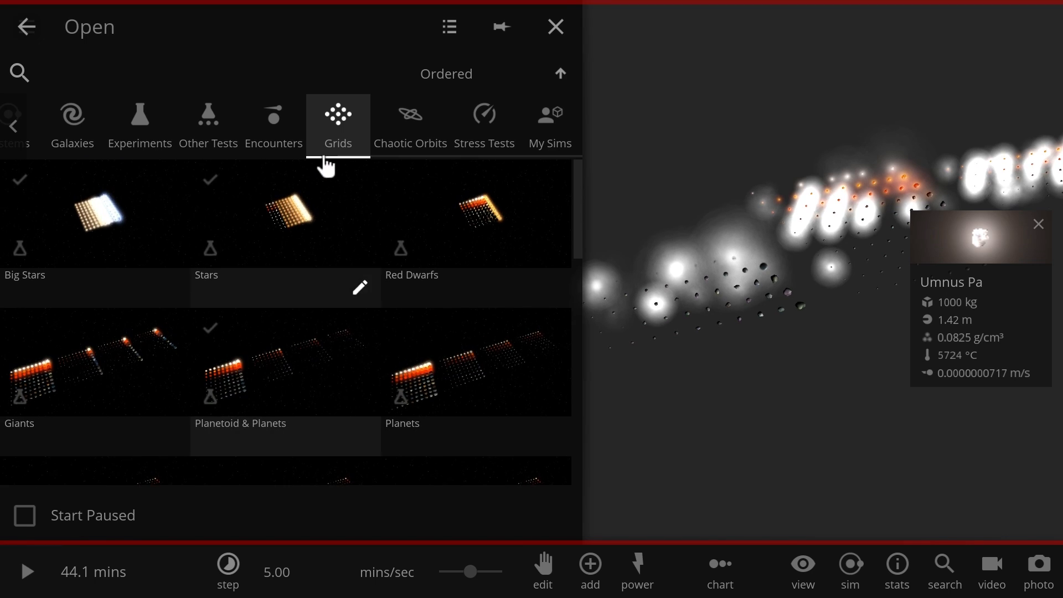
{"action": "mouse_move", "coordinate": [285, 217]}
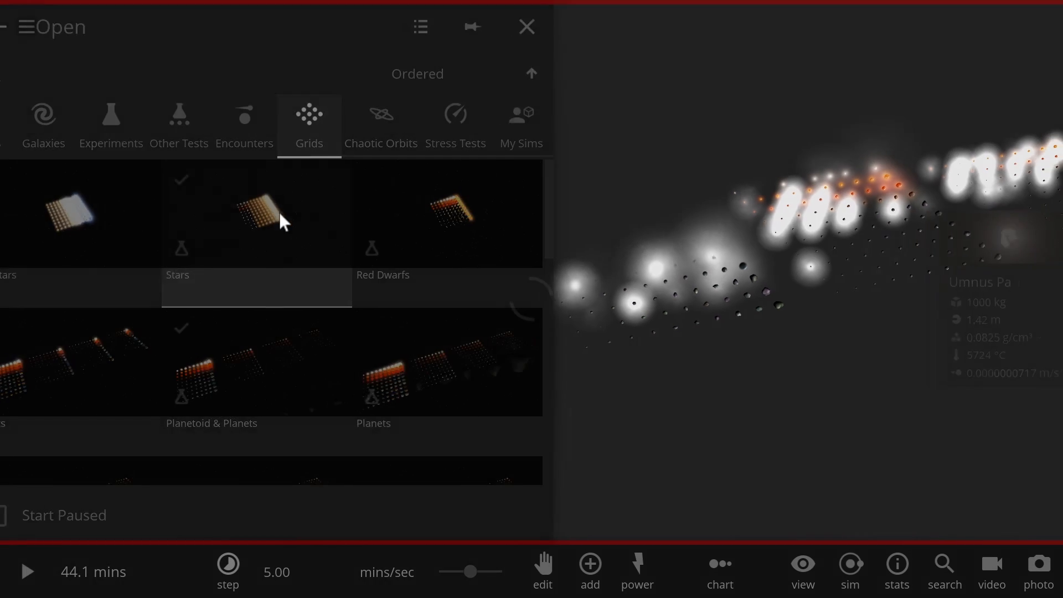
Step: Load the Stars grid, inspect a star, and run time at millions of years per second
{"action": "left_click", "coordinate": [256, 213]}
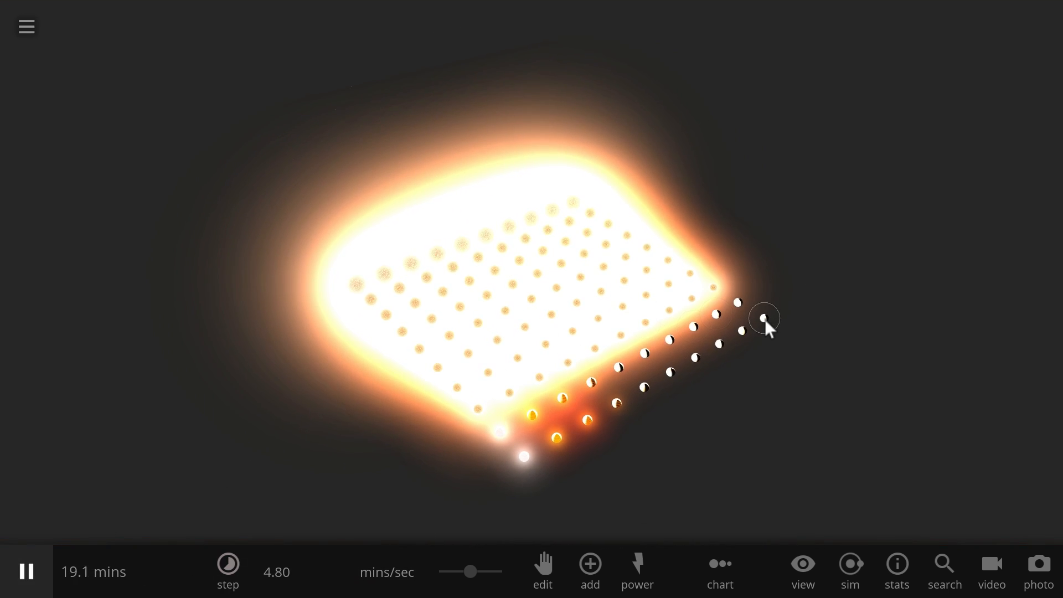
{"action": "left_click", "coordinate": [764, 319]}
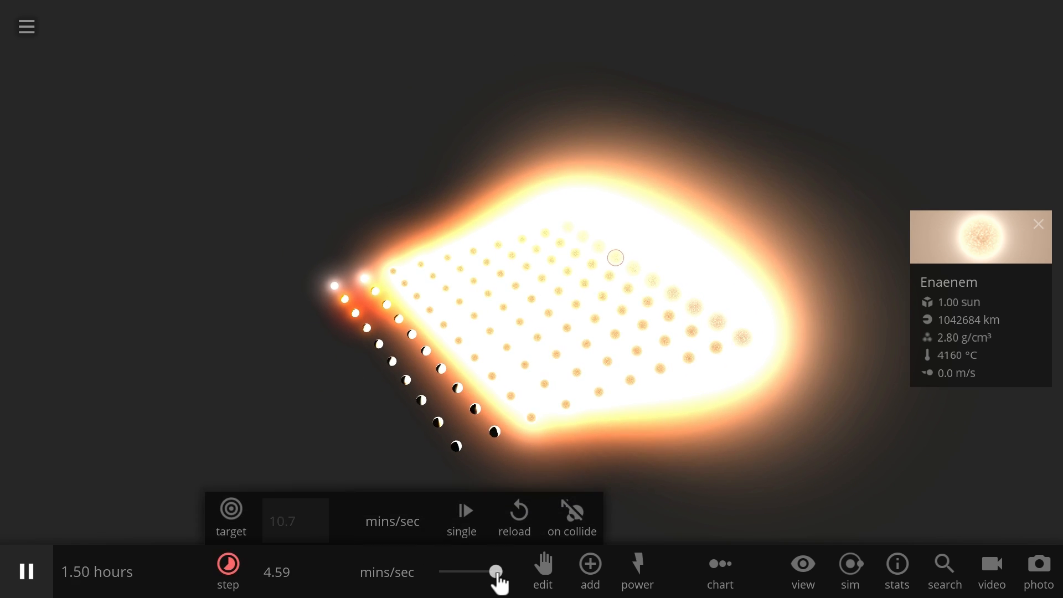
{"action": "left_click", "coordinate": [26, 27]}
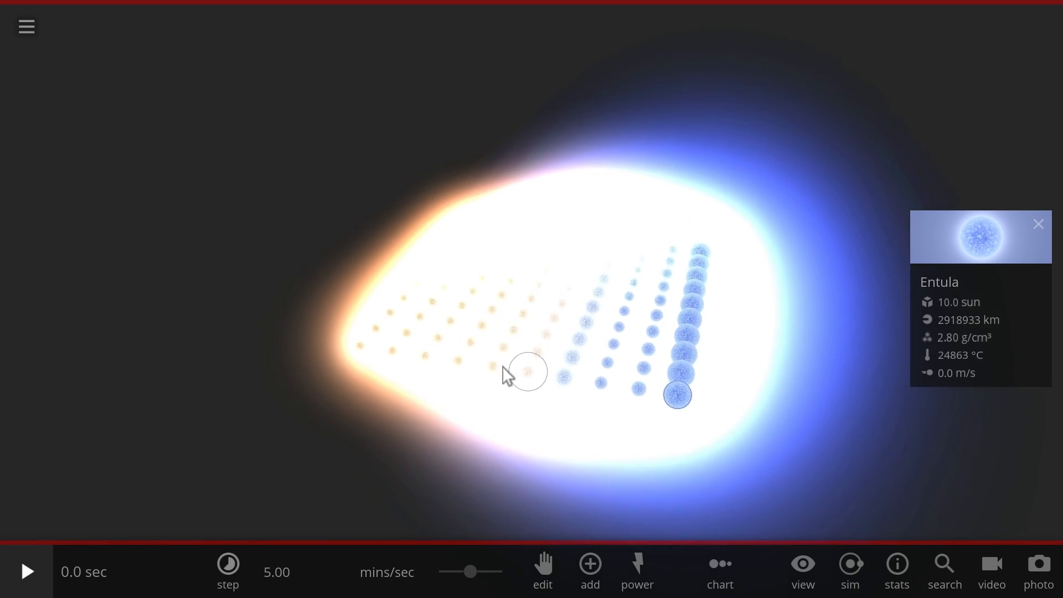
{"action": "left_click", "coordinate": [27, 571]}
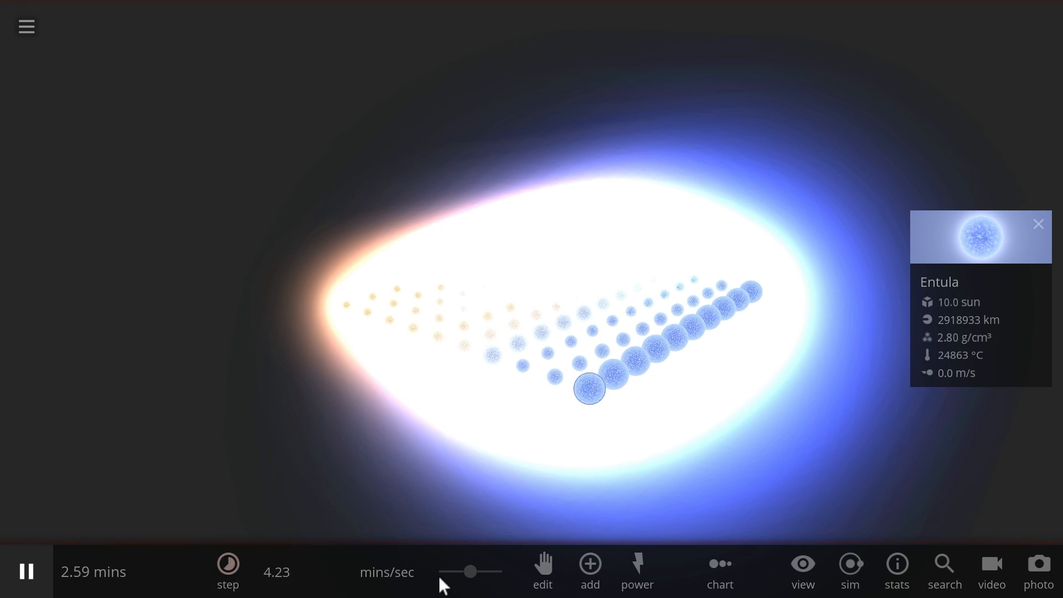
{"action": "left_click", "coordinate": [27, 571]}
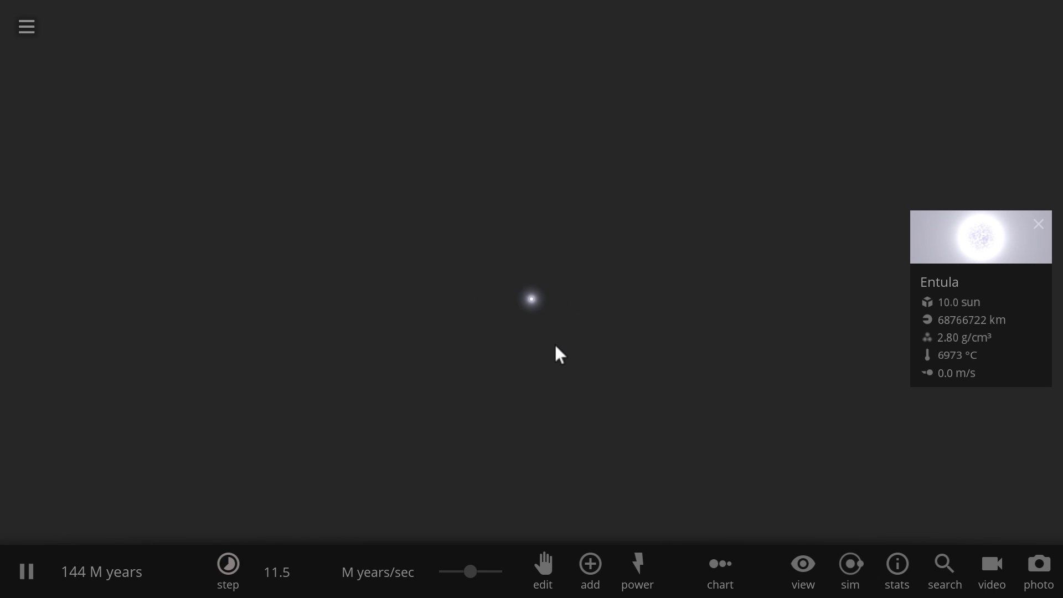
{"action": "mouse_move", "coordinate": [420, 229]}
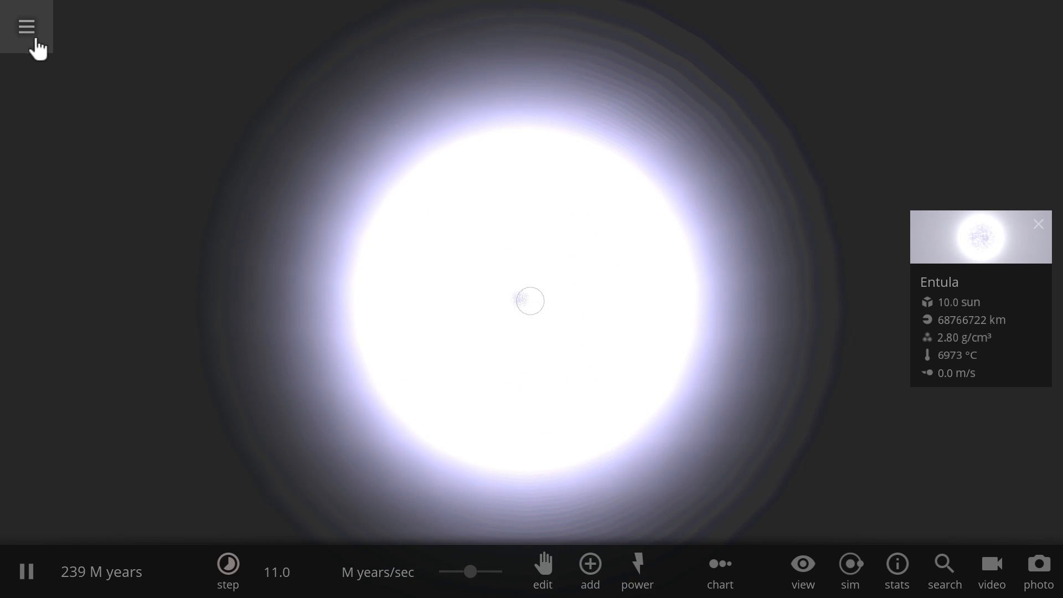
Step: Create a new empty simulation and set Gravity to 0.0 G
{"action": "left_click", "coordinate": [27, 26]}
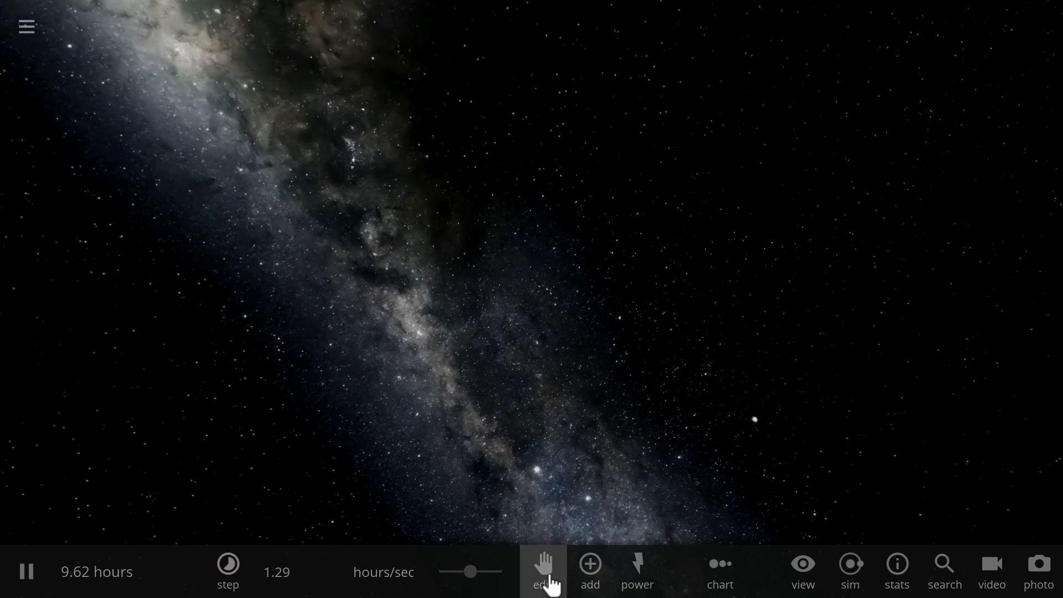
{"action": "left_click", "coordinate": [588, 569]}
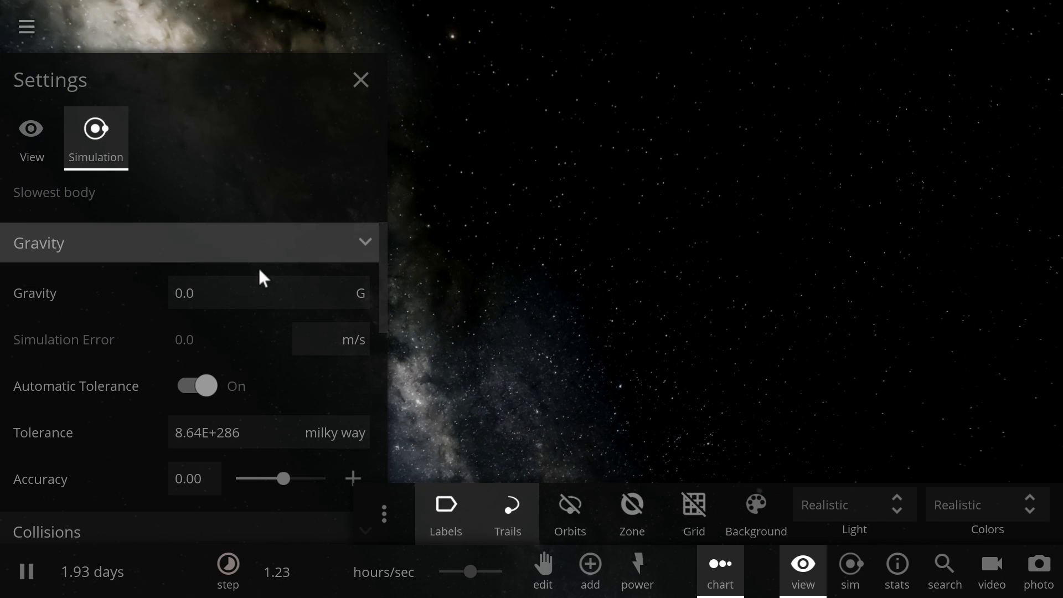
{"action": "left_click", "coordinate": [360, 79]}
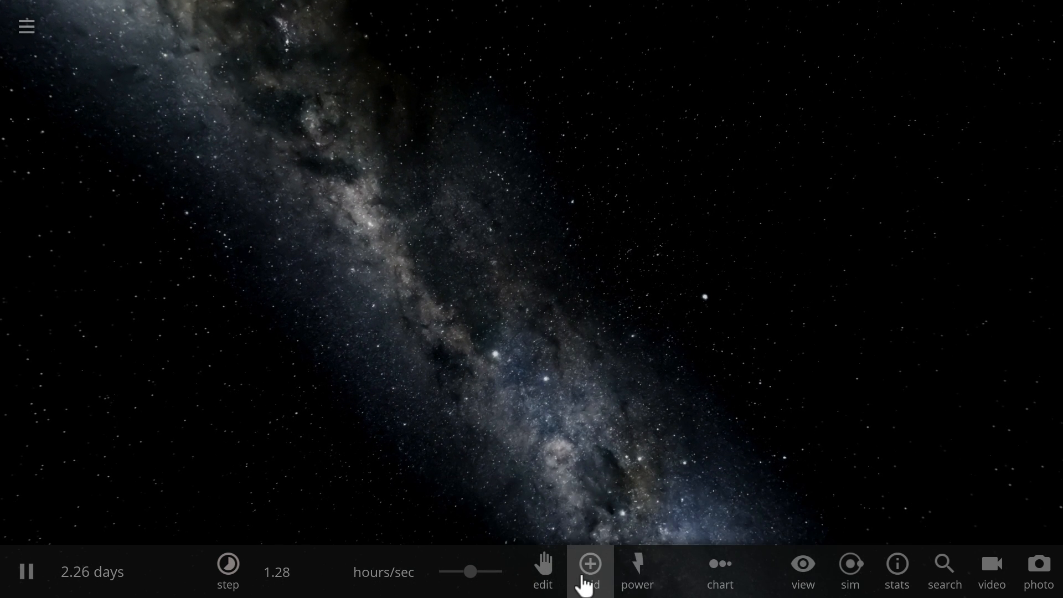
Step: Place Rigel, Spica, Pollux and the Sun motionless from the Stars catalogue
{"action": "left_click", "coordinate": [588, 563]}
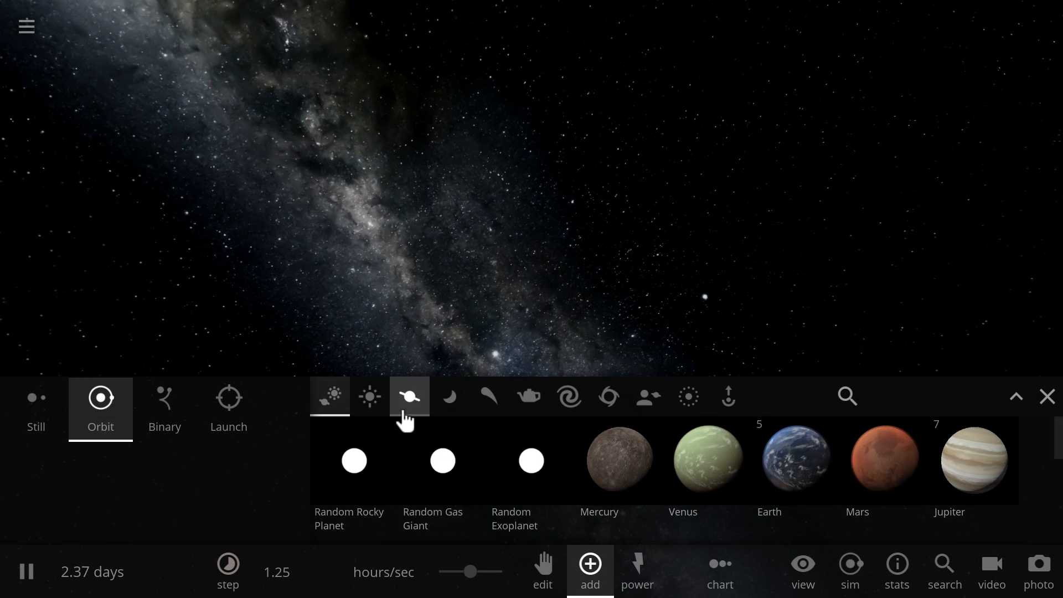
{"action": "left_click", "coordinate": [369, 396]}
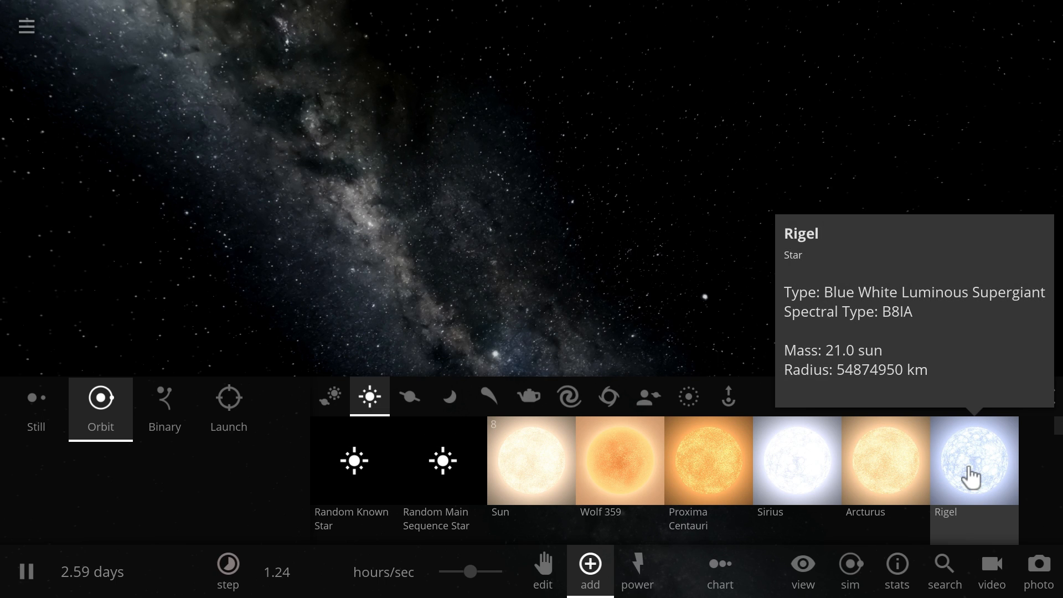
{"action": "left_click", "coordinate": [973, 461]}
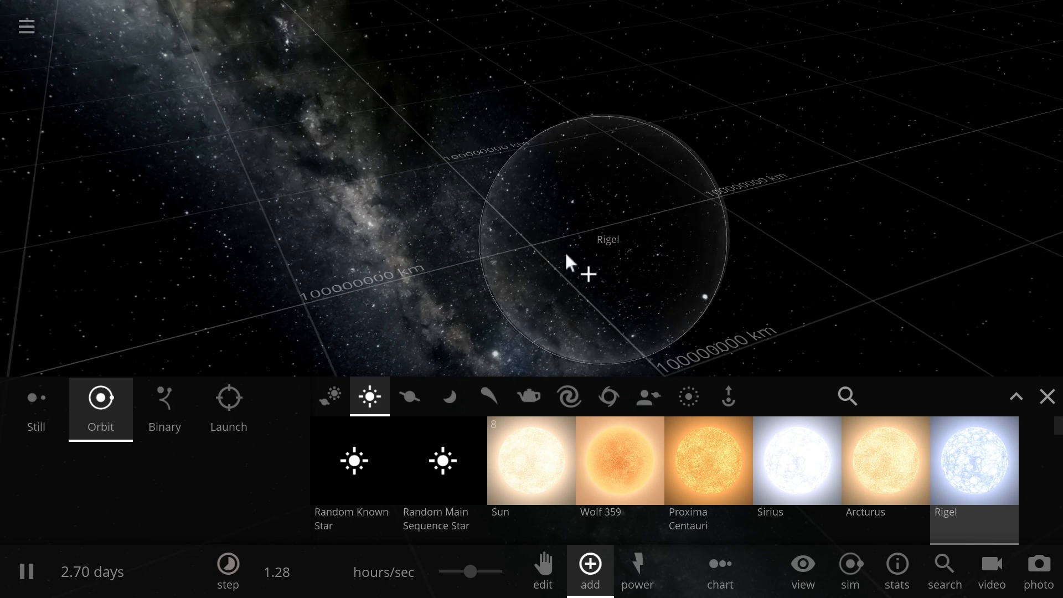
{"action": "left_click", "coordinate": [35, 406]}
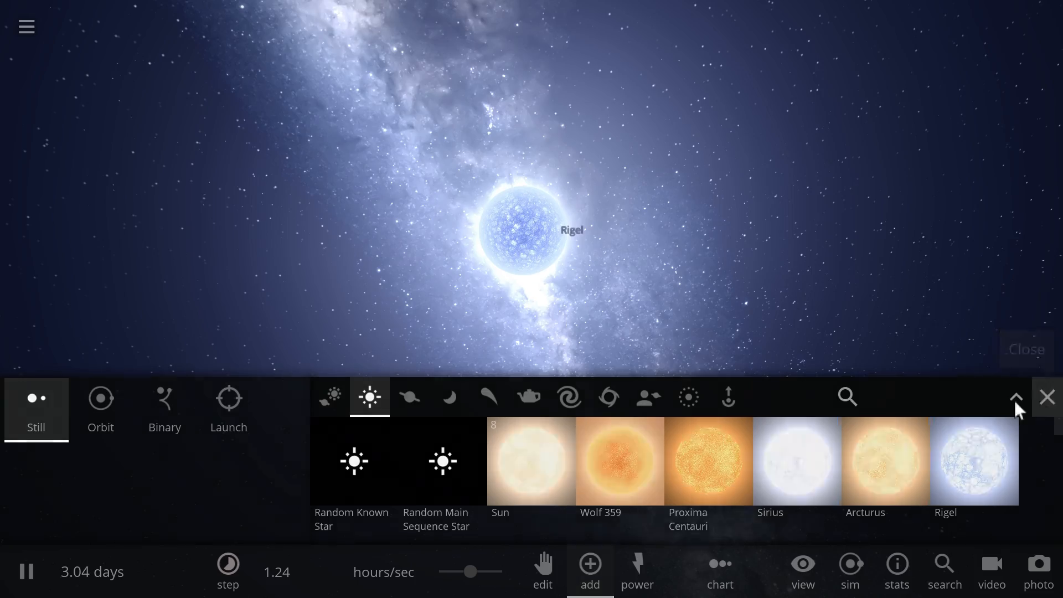
{"action": "left_click", "coordinate": [1047, 396]}
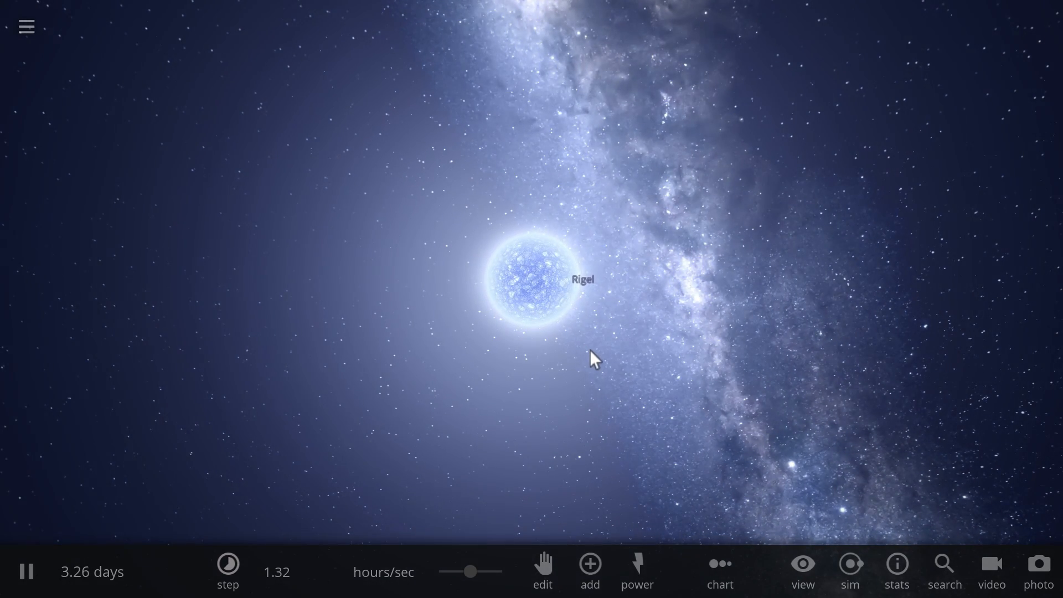
{"action": "left_click", "coordinate": [588, 568]}
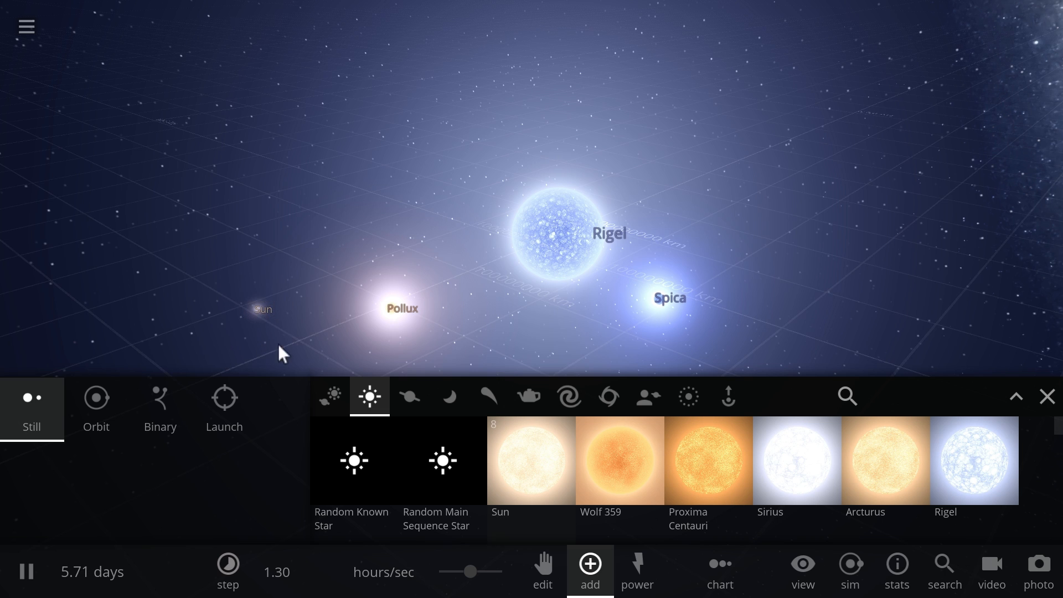
{"action": "mouse_move", "coordinate": [352, 341]}
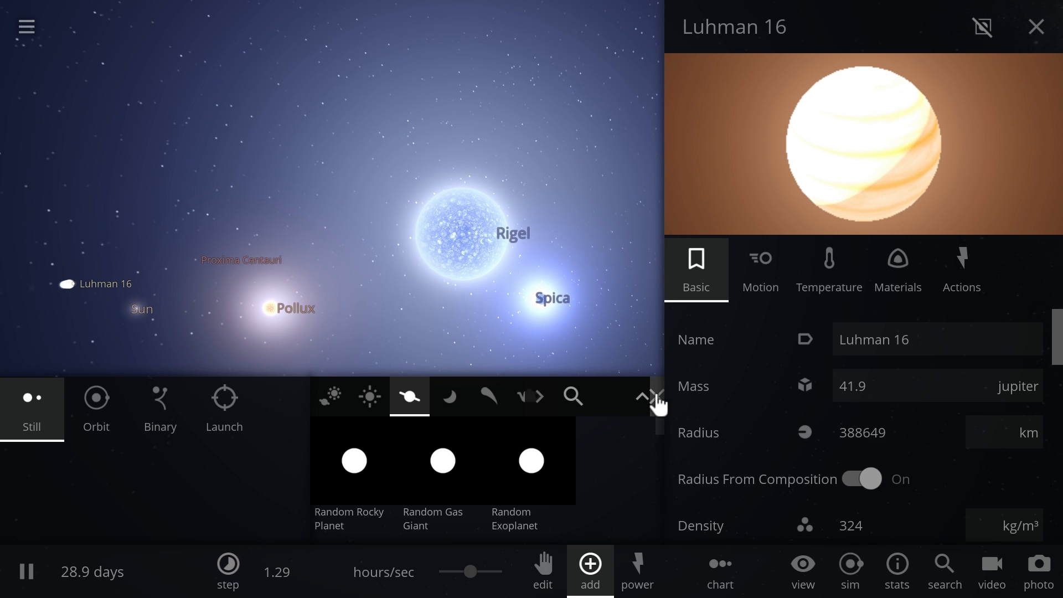
Step: Close the catalogue and chart all six stars in a 1D size comparison
{"action": "left_click", "coordinate": [1035, 26]}
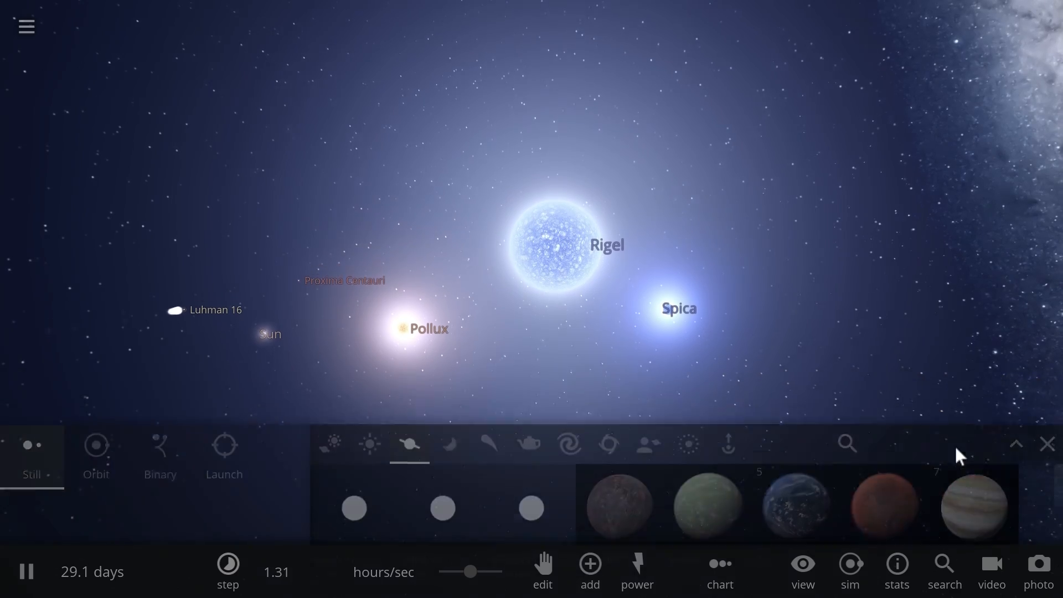
{"action": "left_click", "coordinate": [1045, 444]}
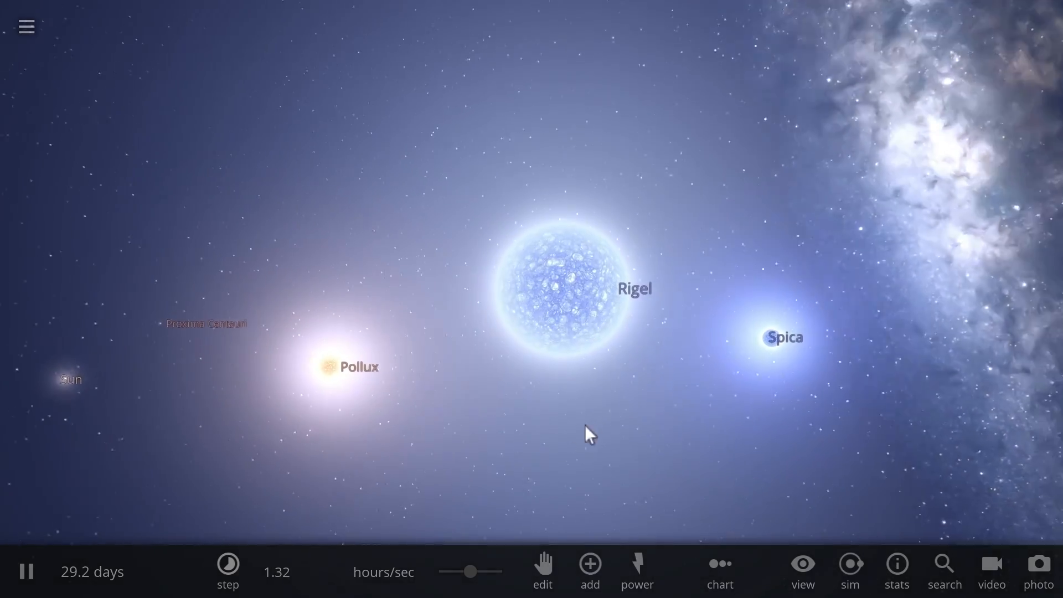
{"action": "left_click", "coordinate": [719, 571]}
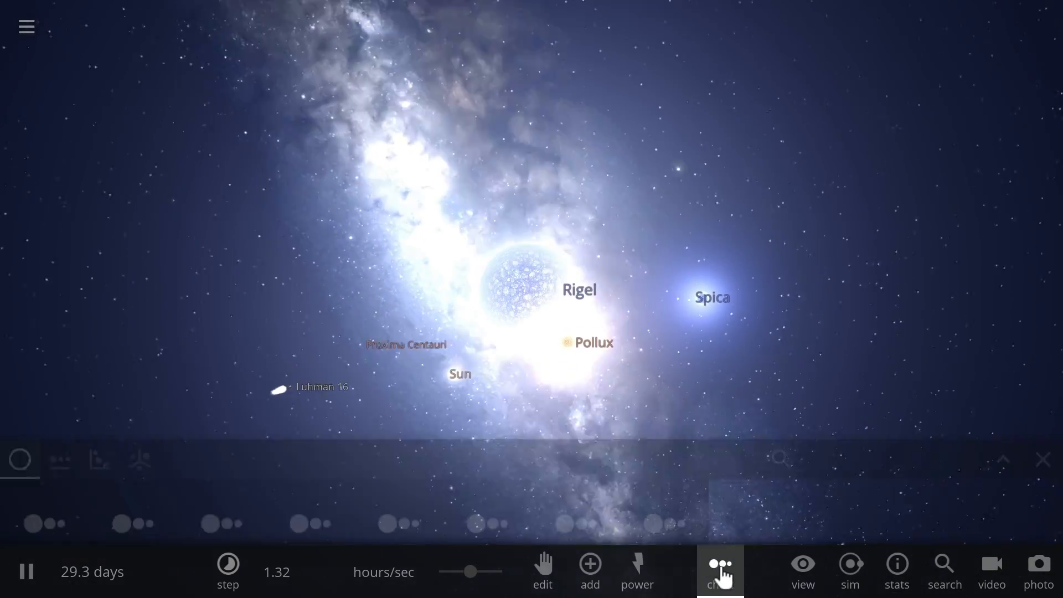
{"action": "left_click", "coordinate": [719, 570]}
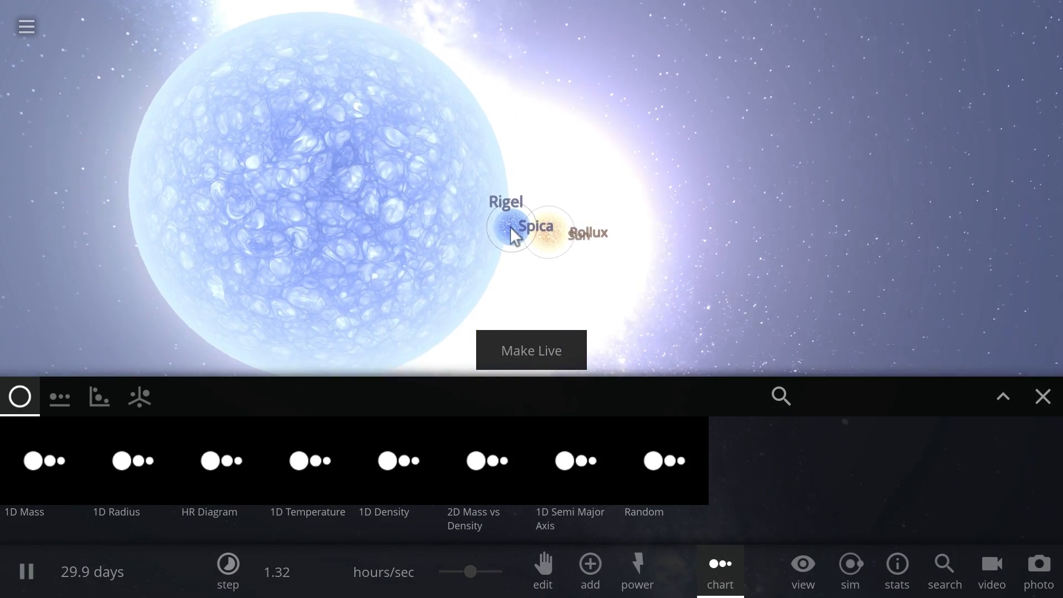
{"action": "left_click", "coordinate": [512, 231]}
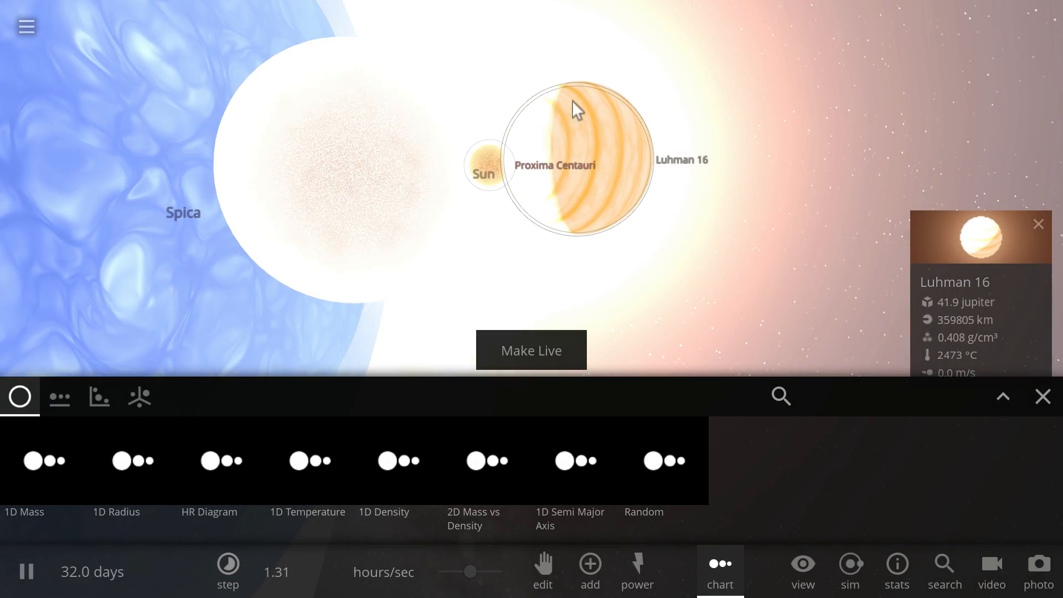
{"action": "left_click", "coordinate": [479, 166]}
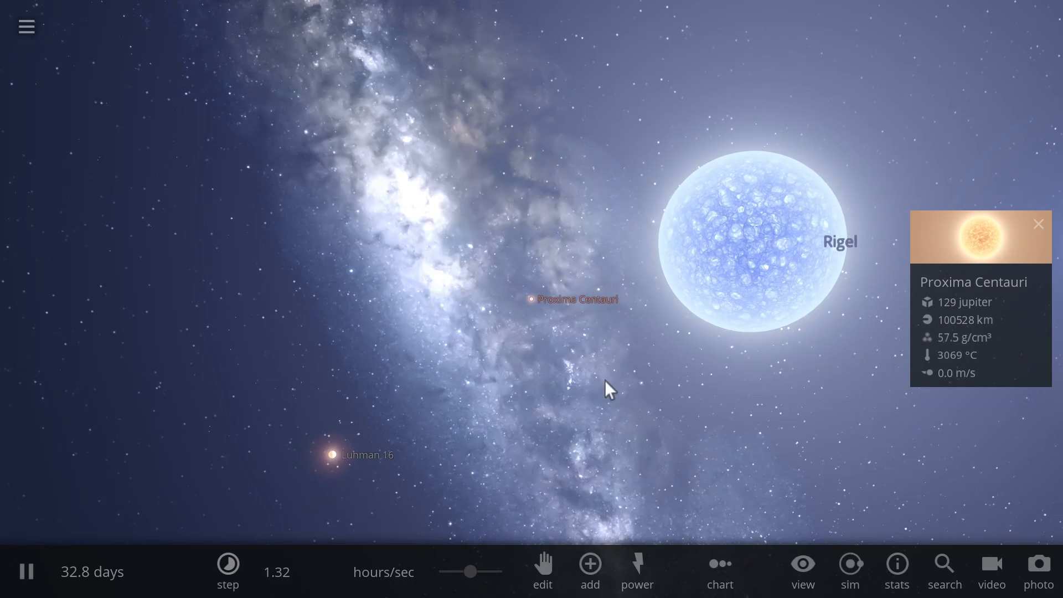
Step: Inspect the stats of Proxima Centauri, the Sun and Luhman 16 in the chart
{"action": "left_click", "coordinate": [719, 571]}
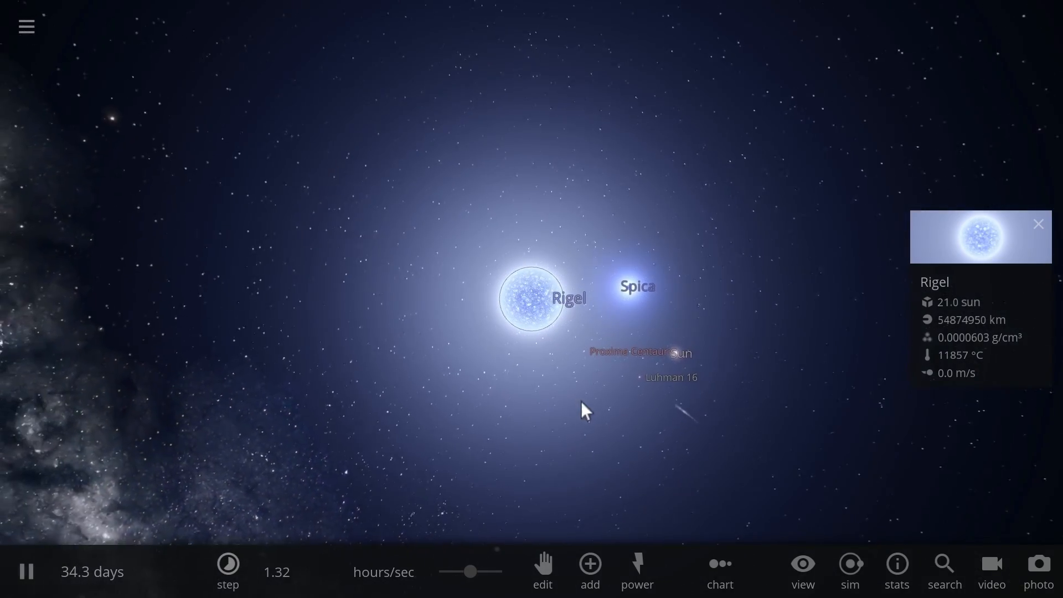
{"action": "left_click", "coordinate": [589, 356]}
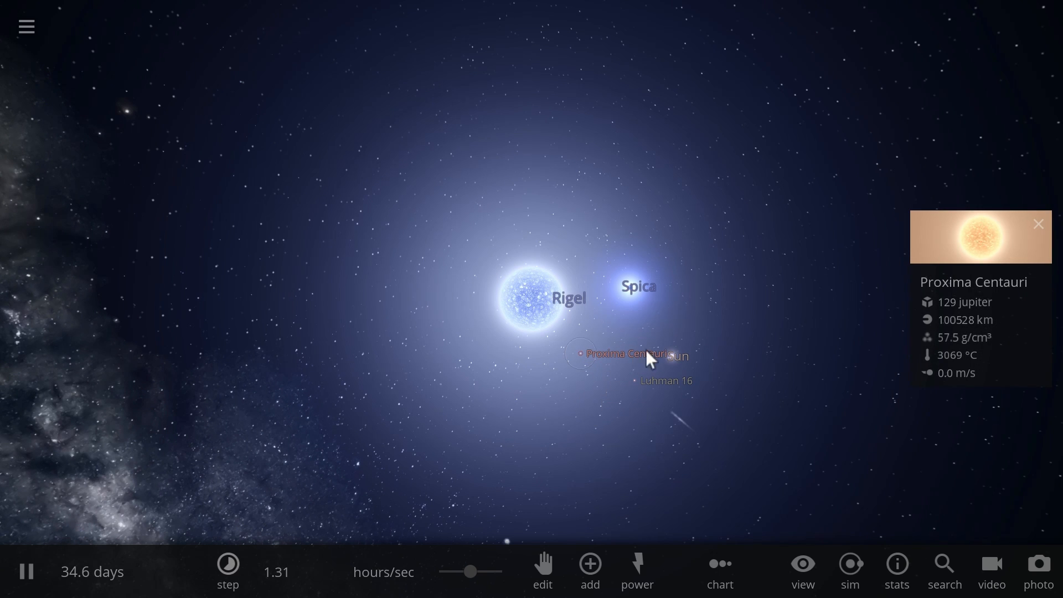
{"action": "left_click", "coordinate": [676, 356]}
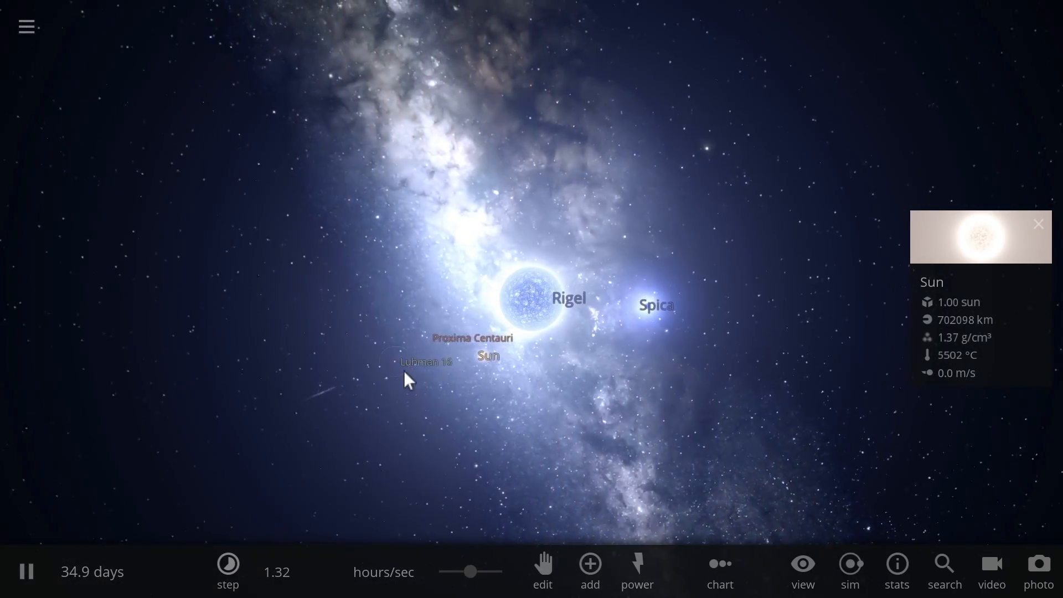
{"action": "left_click", "coordinate": [425, 360]}
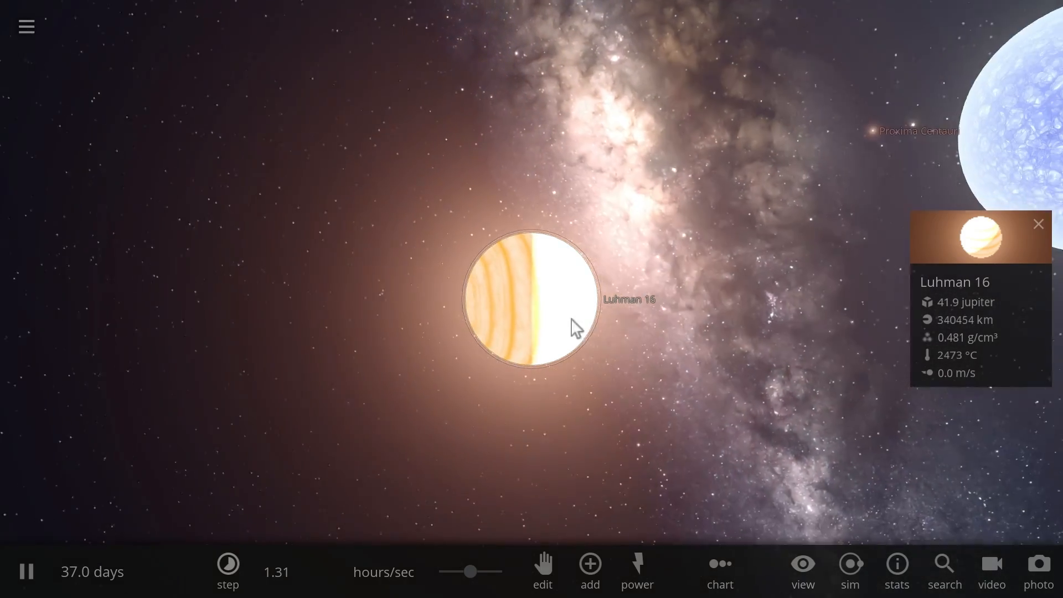
Step: Enter a vastly larger Age in G years for Proxima Centauri
{"action": "scroll", "scroll_direction": "down", "scroll_amount": 3}
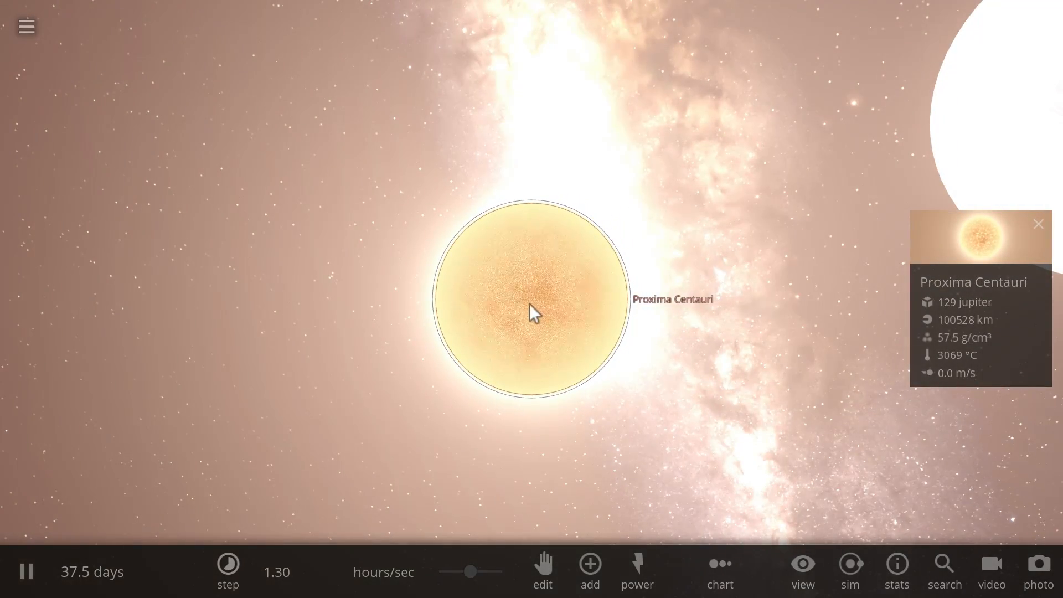
{"action": "mouse_move", "coordinate": [472, 349]}
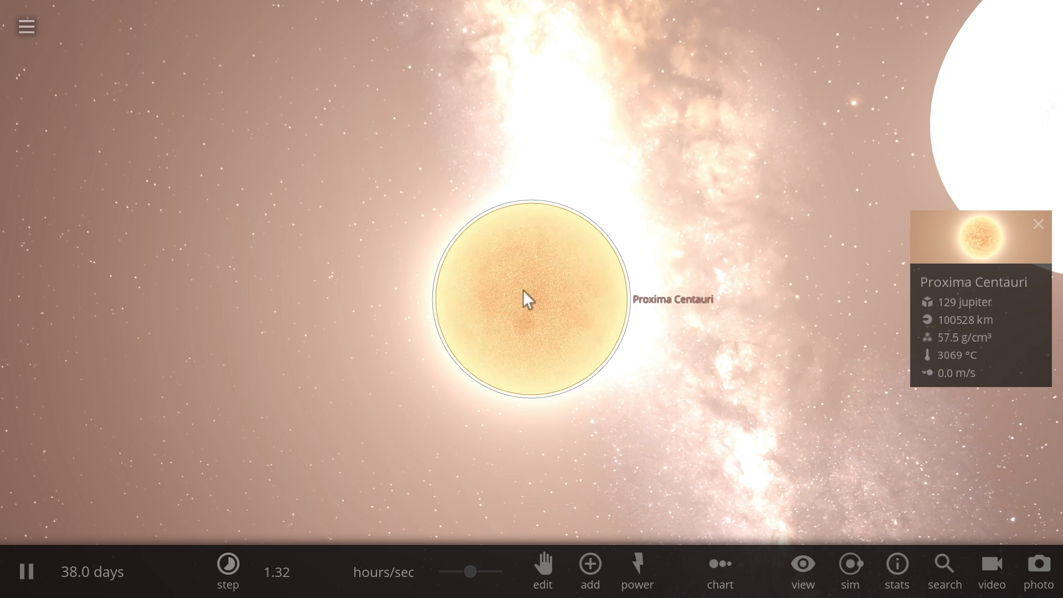
{"action": "mouse_move", "coordinate": [799, 257]}
{"action": "type", "text": "1"}
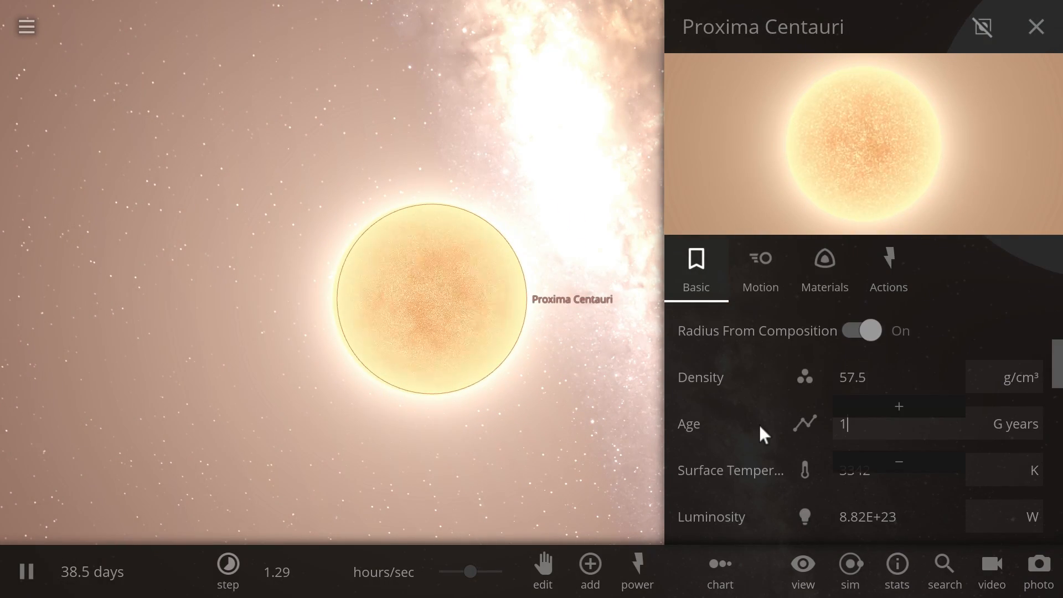
{"action": "type", "text": "000000"}
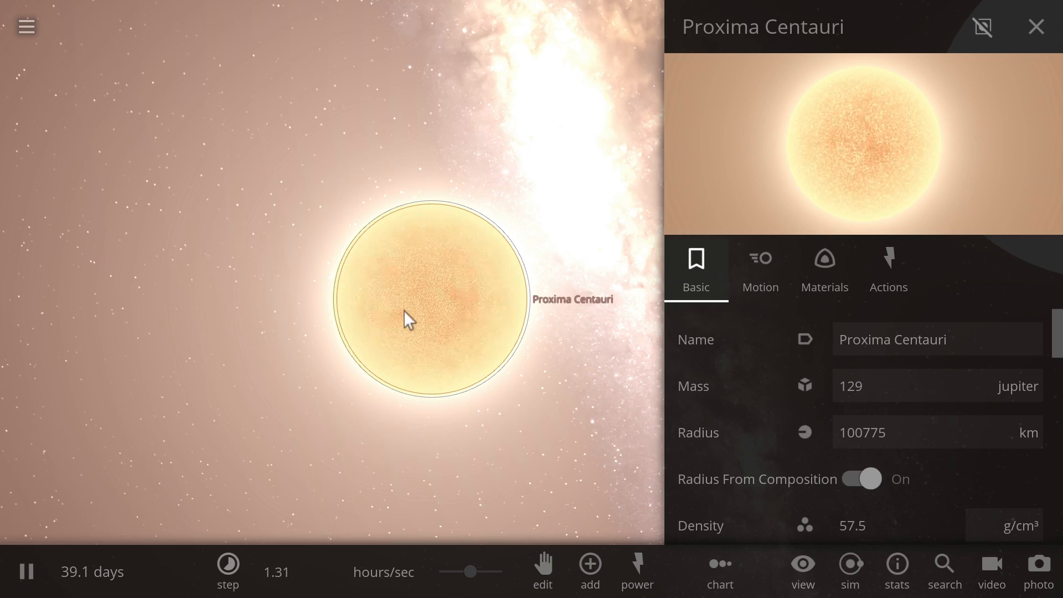
{"action": "left_click", "coordinate": [588, 569]}
{"action": "type", "text": "sirius"}
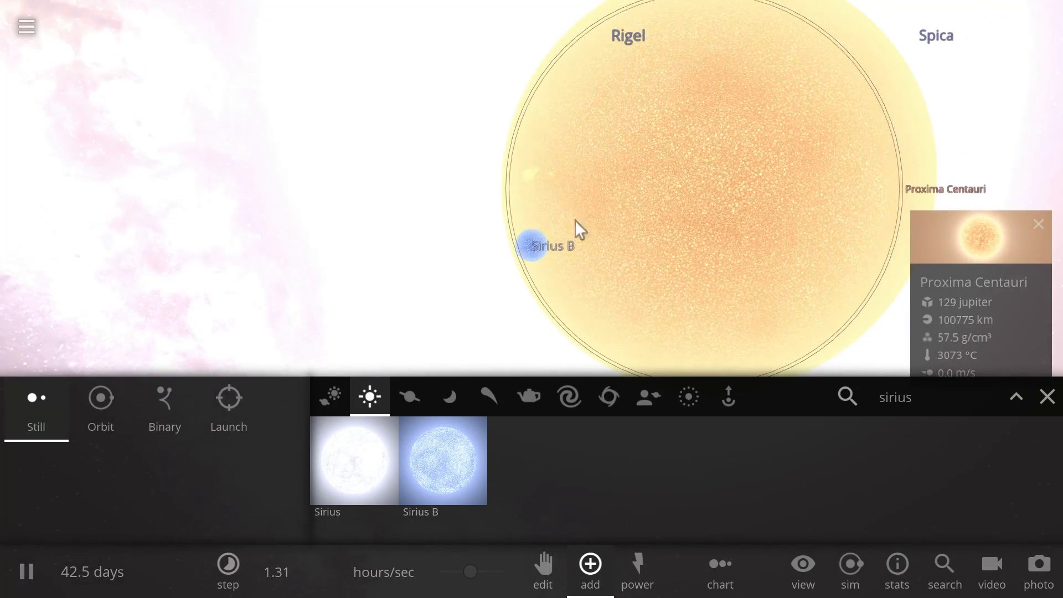
Step: Place Sirius B beside the stars and age it to a 100 K surface temperature
{"action": "left_click", "coordinate": [532, 245]}
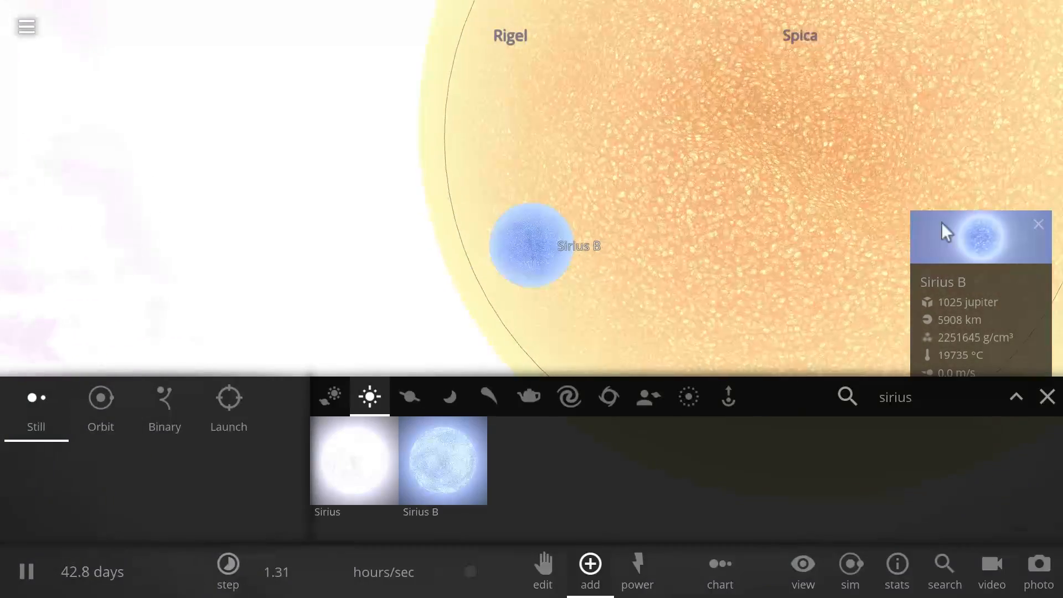
{"action": "left_click", "coordinate": [979, 237]}
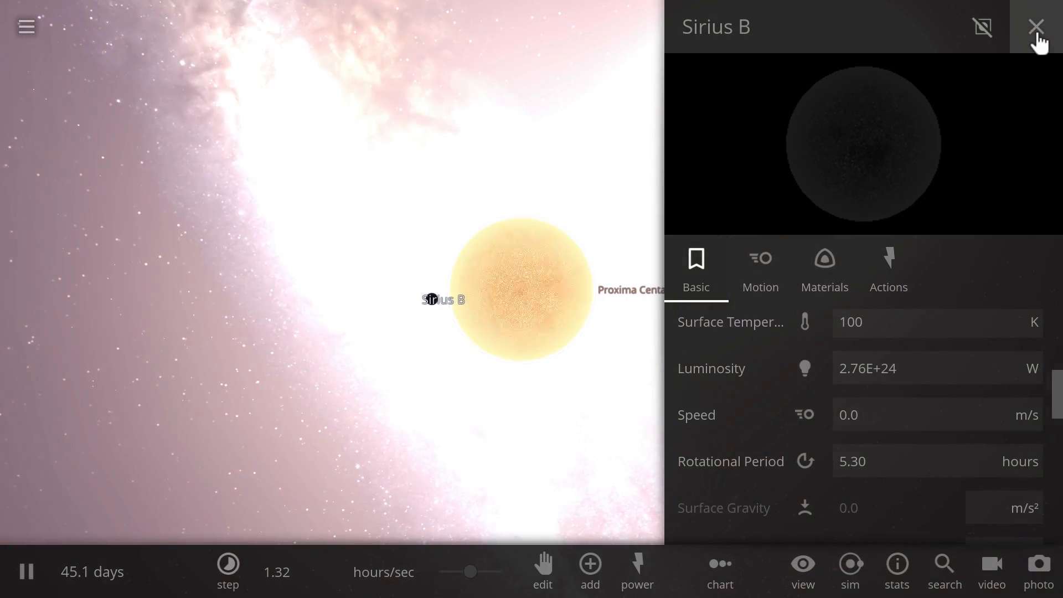
{"action": "left_click", "coordinate": [1034, 26]}
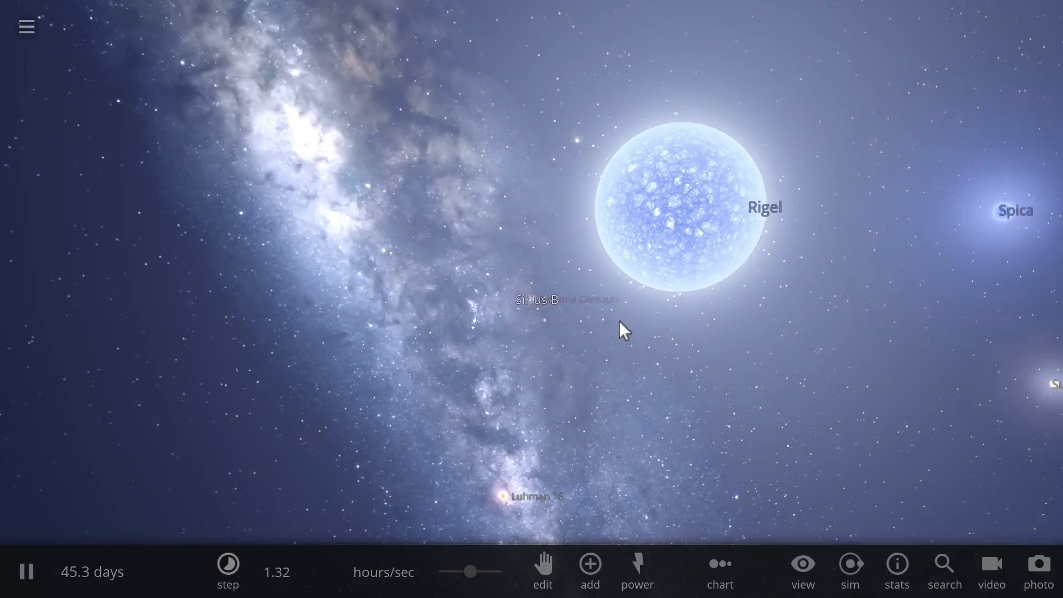
Step: Set the Sun's age to 8 G years with Radius From Composition on (878,470 km)
{"action": "left_click", "coordinate": [579, 300]}
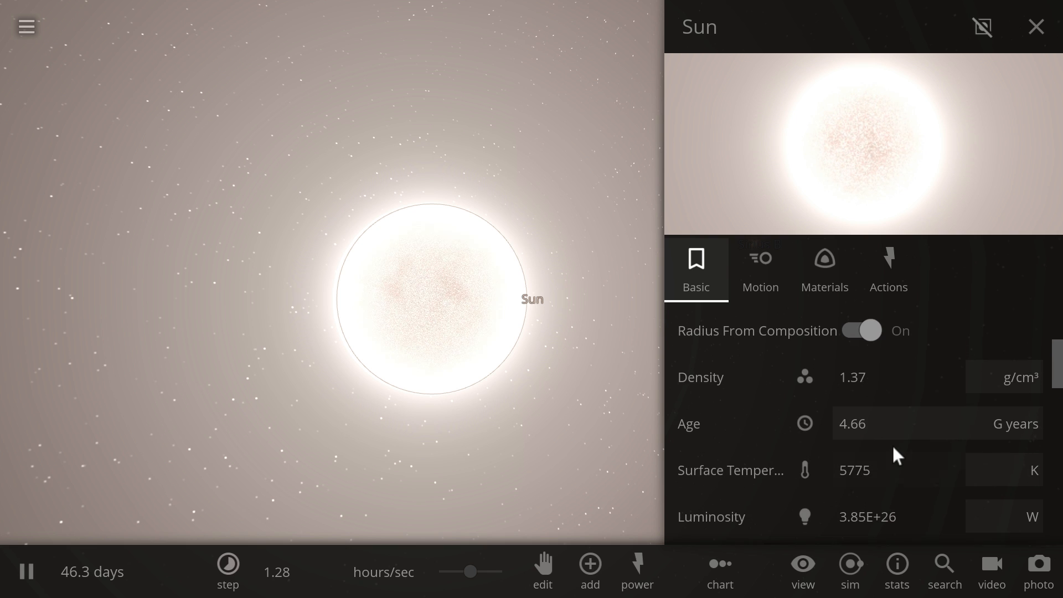
{"action": "left_click", "coordinate": [860, 423]}
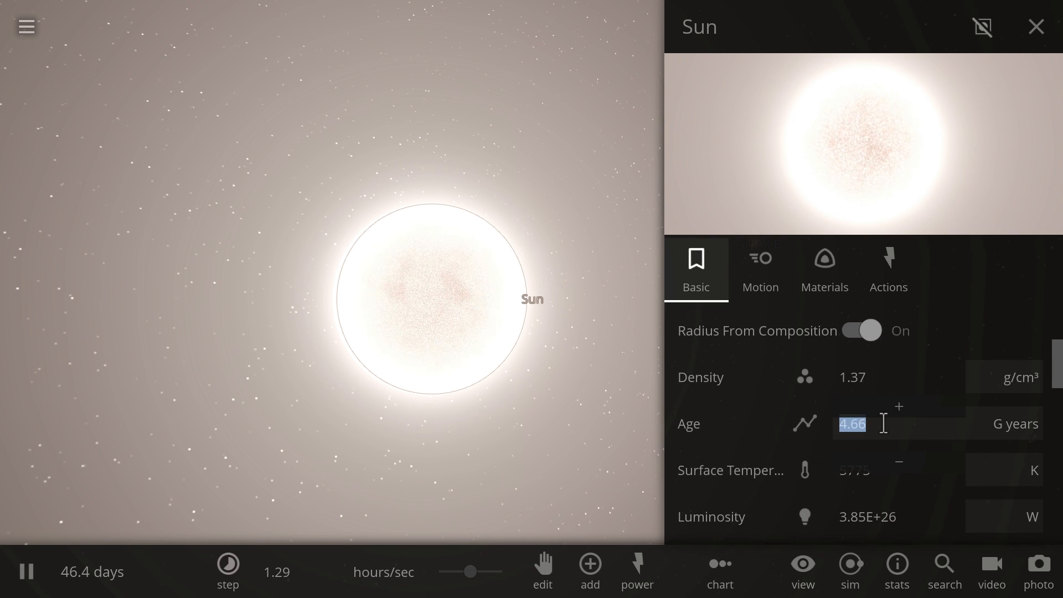
{"action": "type", "text": "8"}
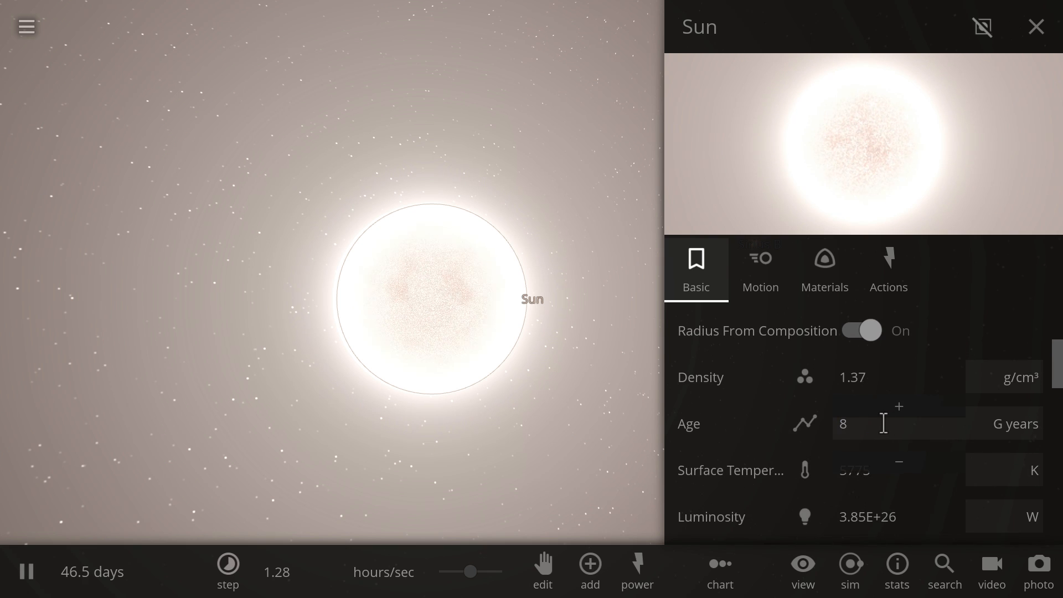
{"action": "left_click", "coordinate": [859, 331]}
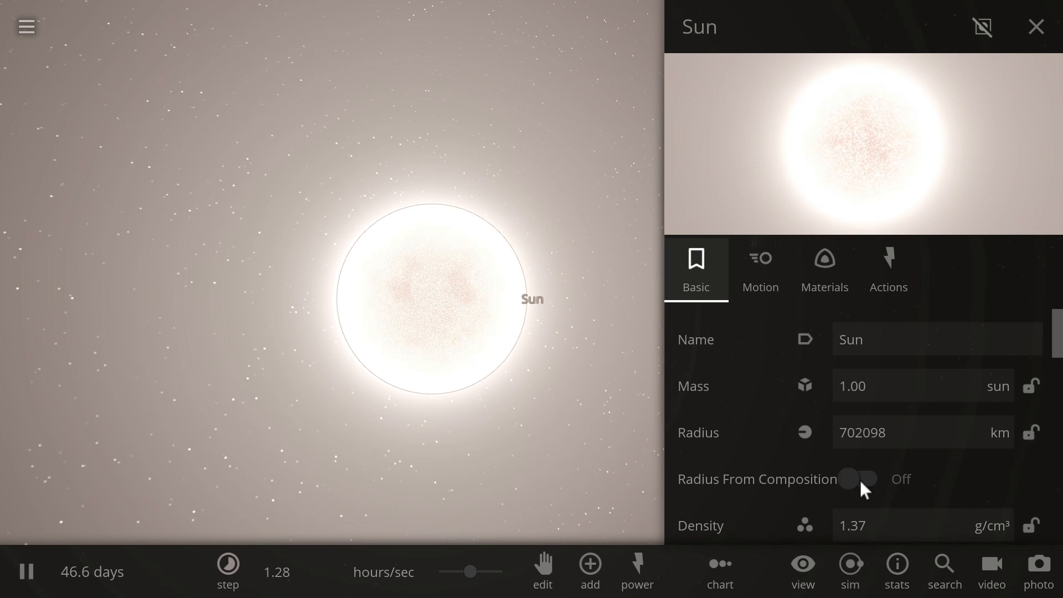
{"action": "left_click", "coordinate": [860, 478]}
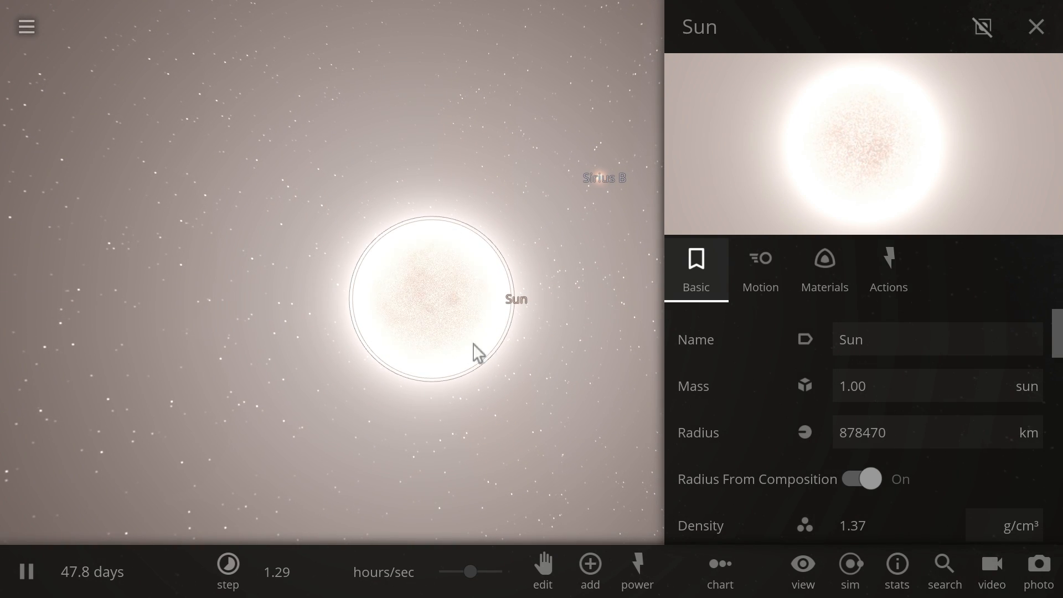
{"action": "mouse_move", "coordinate": [431, 278]}
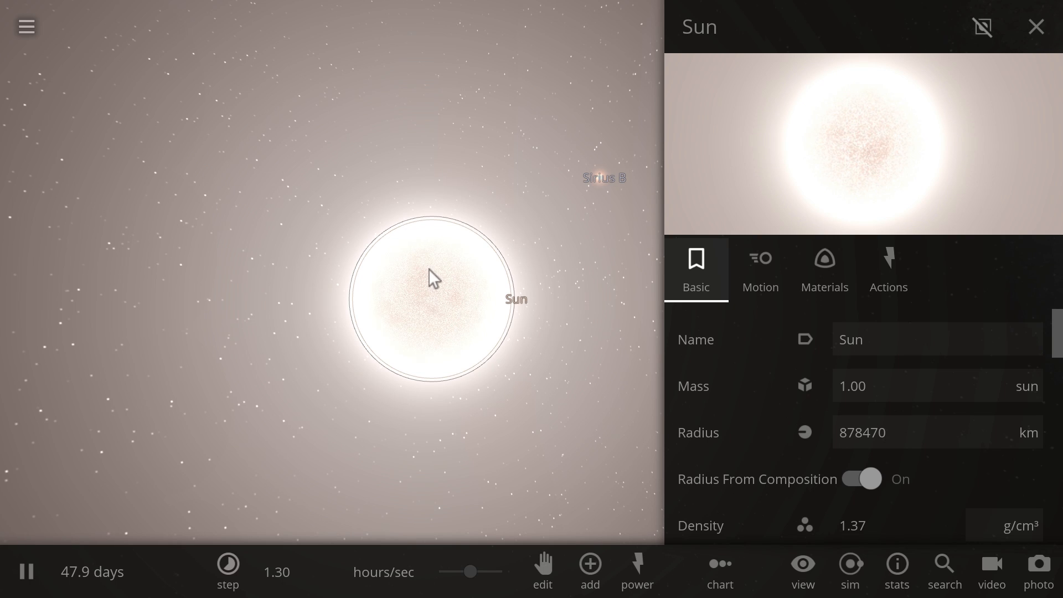
{"action": "mouse_move", "coordinate": [407, 304]}
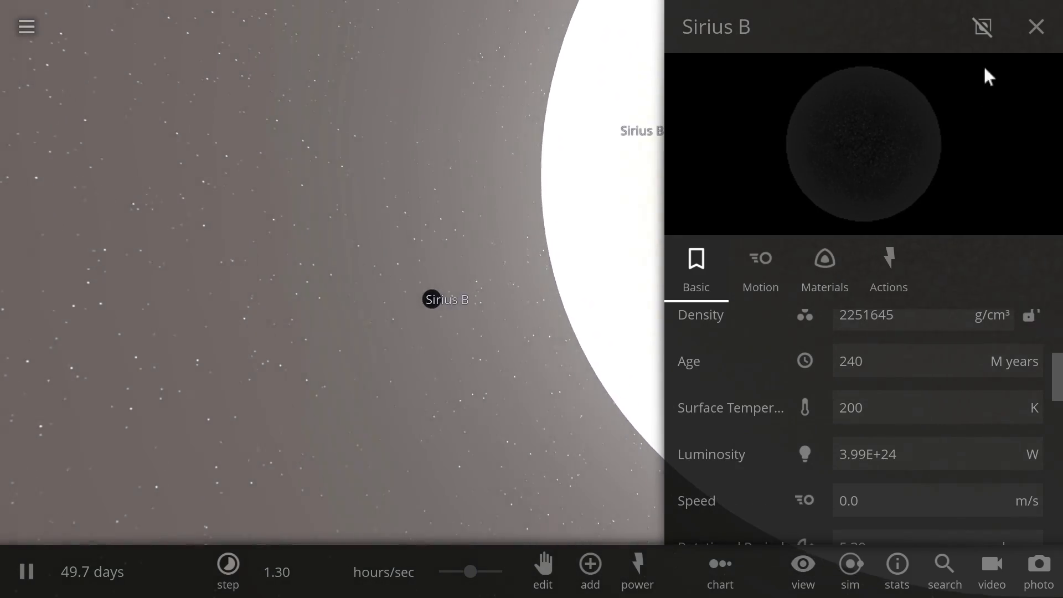
Step: Close Sirius B's properties, select the Sun, and orbit out over Rigel, Spica and Sirius B
{"action": "left_click", "coordinate": [1035, 27]}
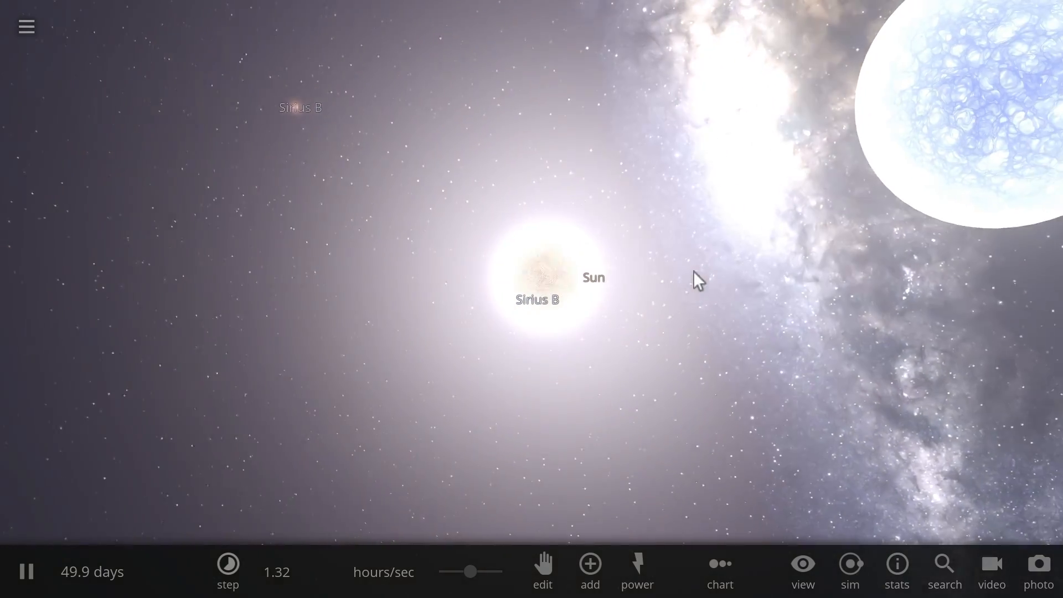
{"action": "left_click", "coordinate": [538, 299]}
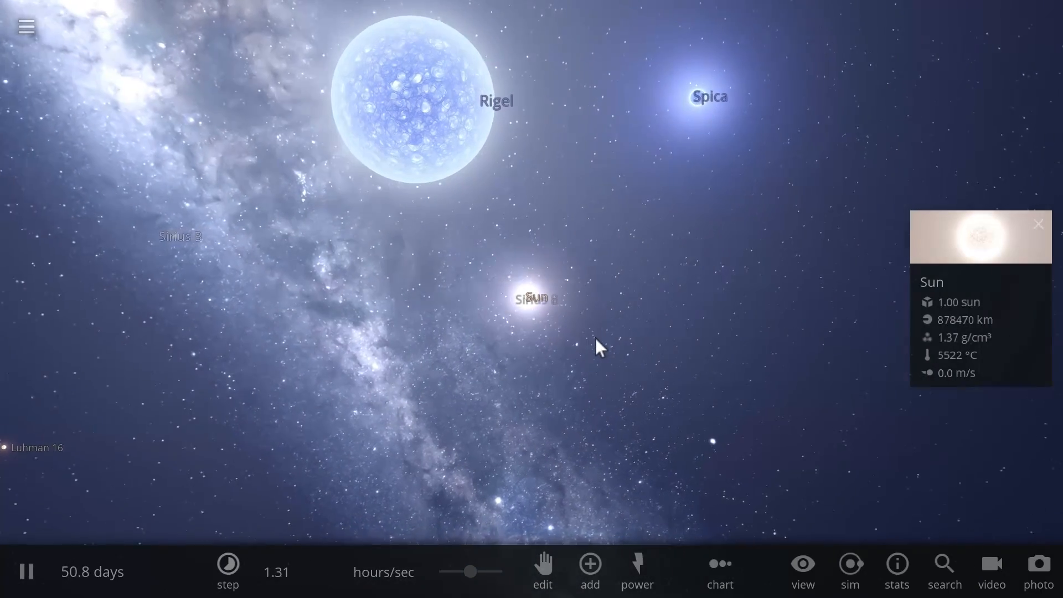
{"action": "left_click_drag", "start_coordinate": [596, 346], "coordinate": [244, 156]}
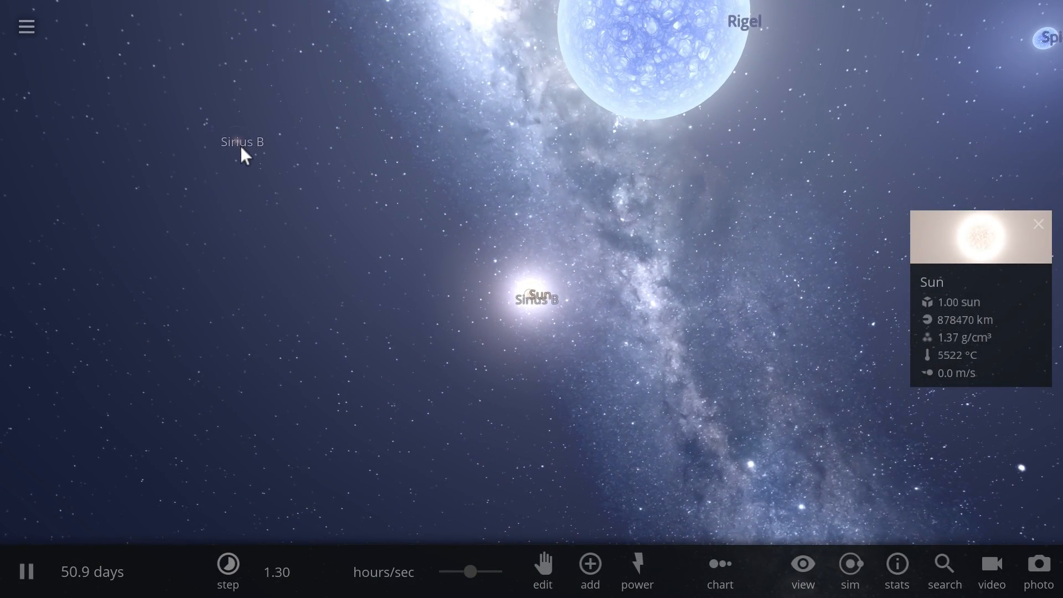
{"action": "left_click", "coordinate": [535, 298]}
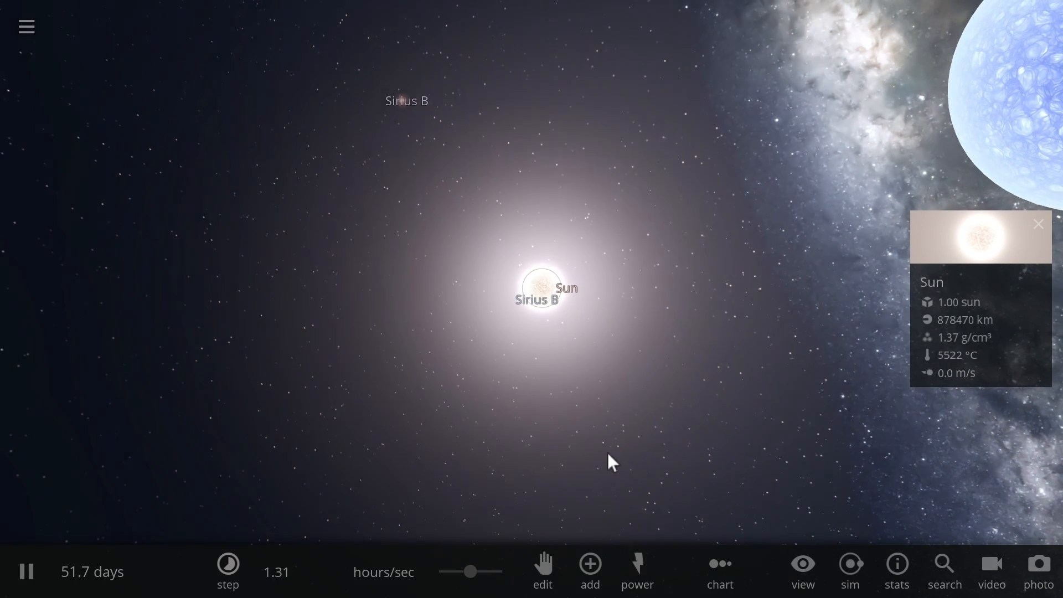
Step: Explode the Sun with the Explode power and close the supernova's properties
{"action": "left_click", "coordinate": [635, 570]}
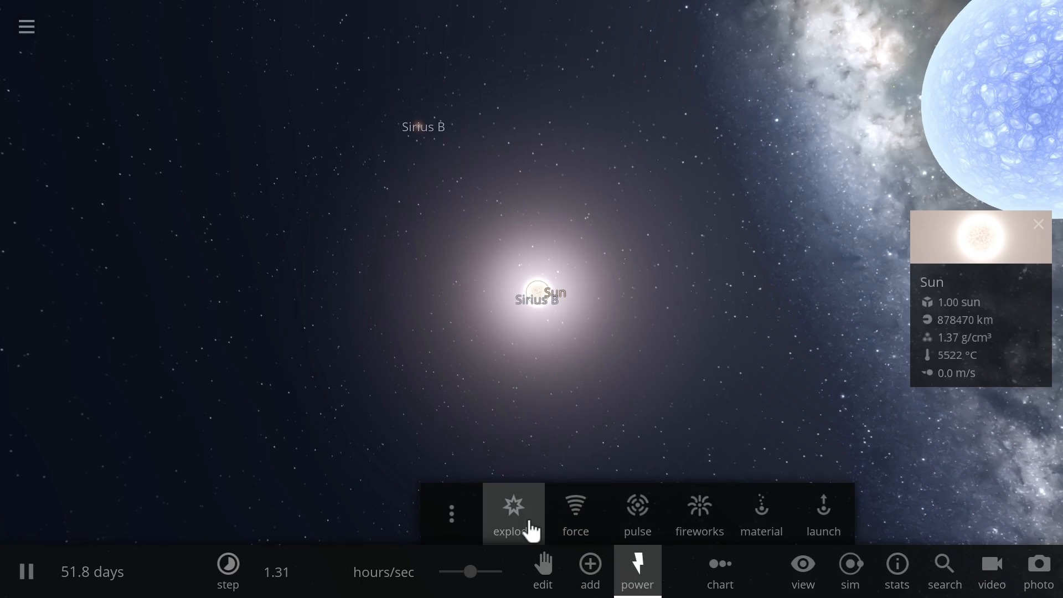
{"action": "left_click", "coordinate": [513, 513]}
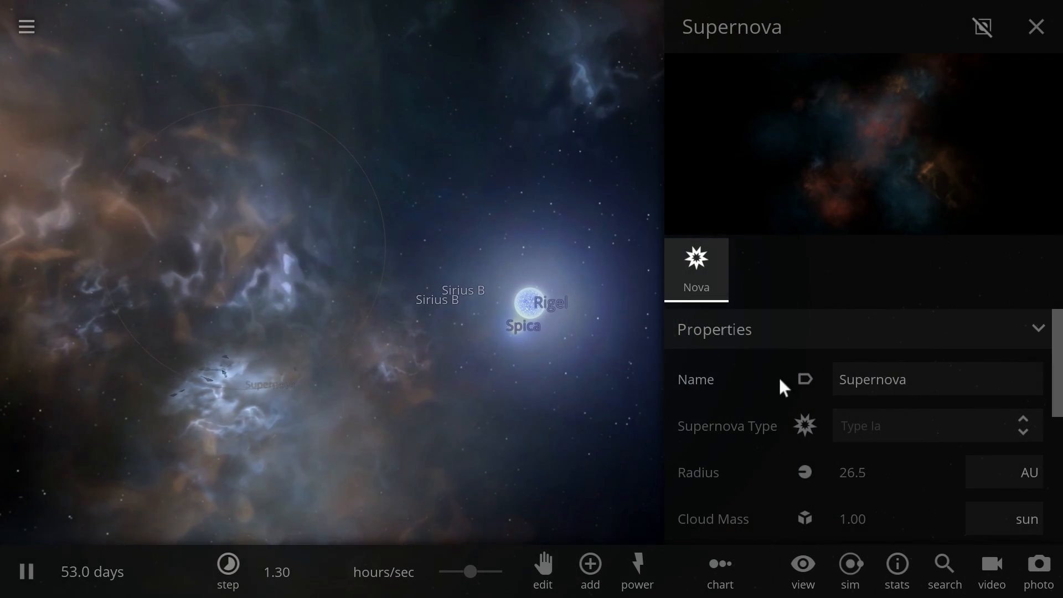
{"action": "left_click", "coordinate": [1035, 26]}
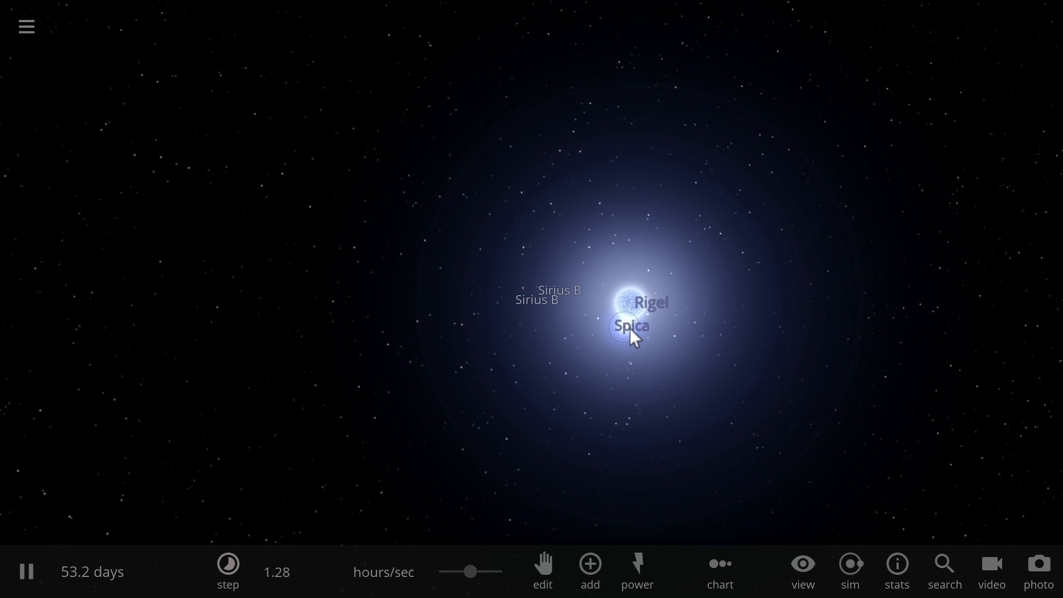
Step: Shrink Spica's remnant to 1.32 suns and 13 km with Radius From Composition on
{"action": "left_click", "coordinate": [629, 326]}
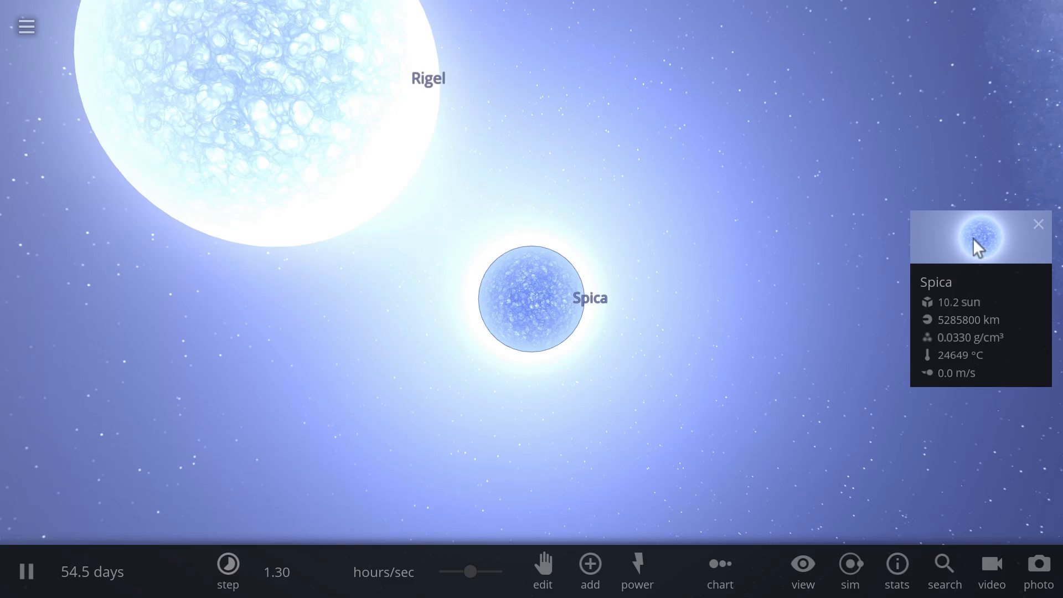
{"action": "left_click", "coordinate": [978, 235]}
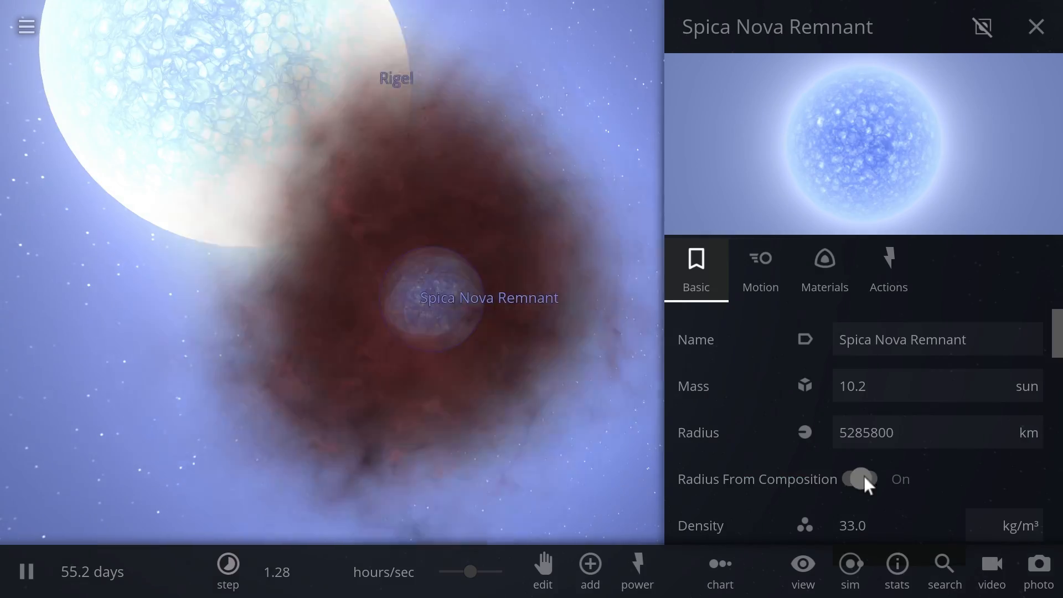
{"action": "left_click", "coordinate": [860, 478]}
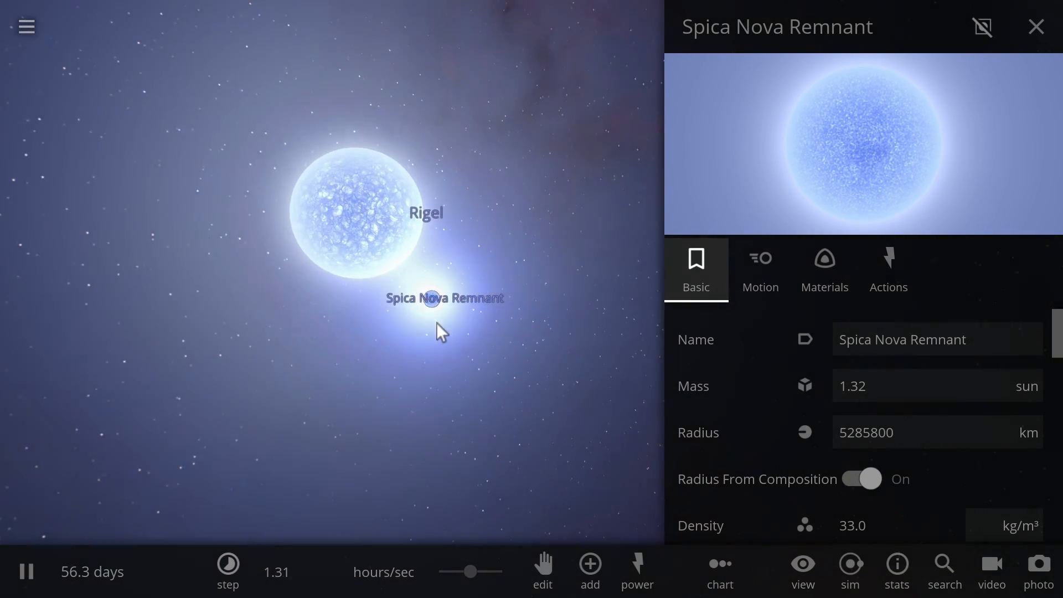
{"action": "left_click", "coordinate": [861, 478]}
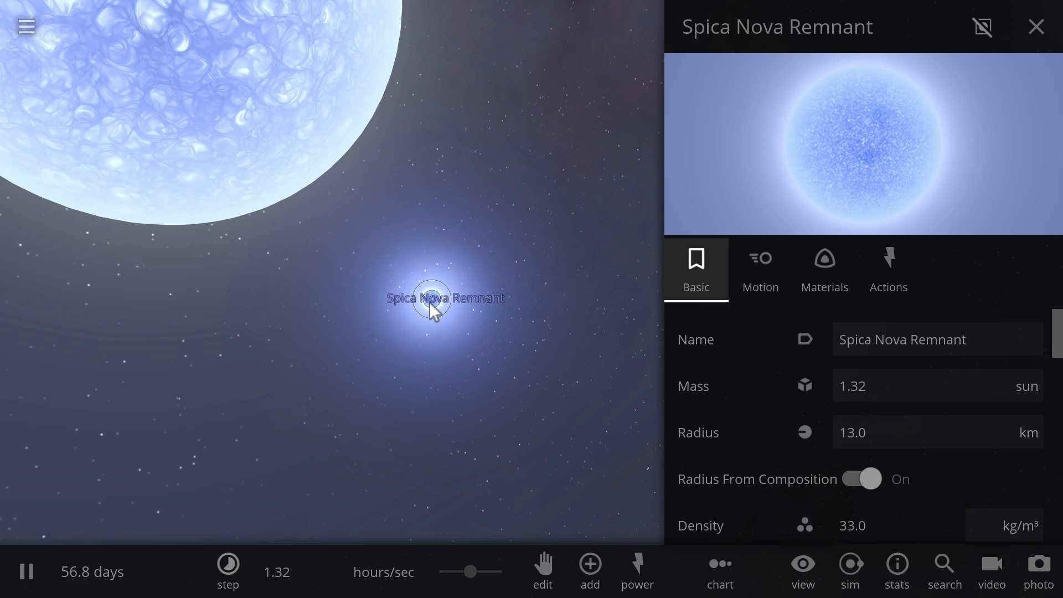
{"action": "left_click", "coordinate": [1035, 27]}
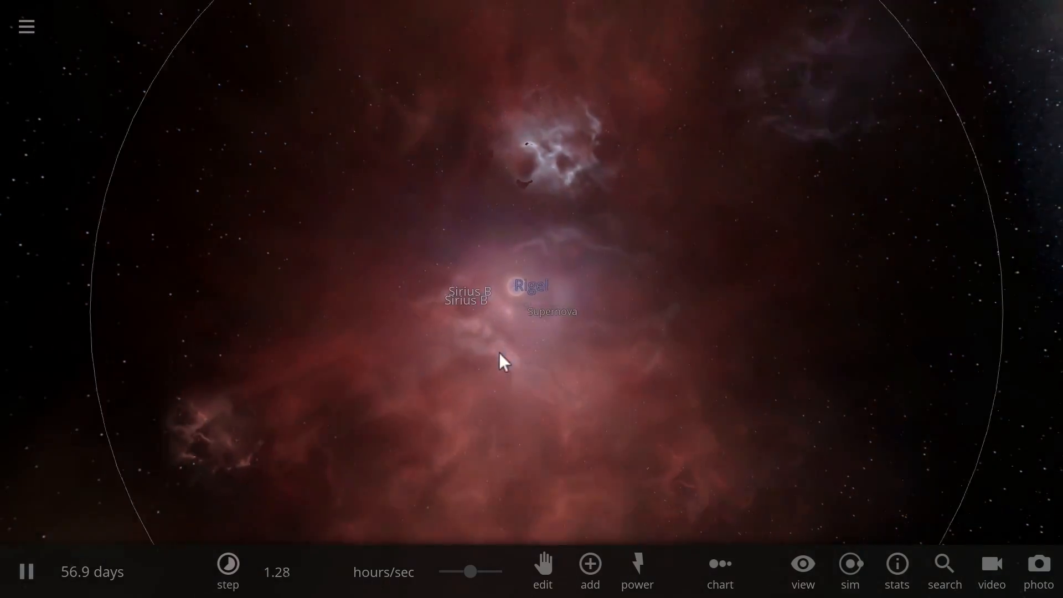
Step: Place Betelgeuse from the star catalogue beside Rigel and show its 8.90-sun info card
{"action": "left_click", "coordinate": [551, 311]}
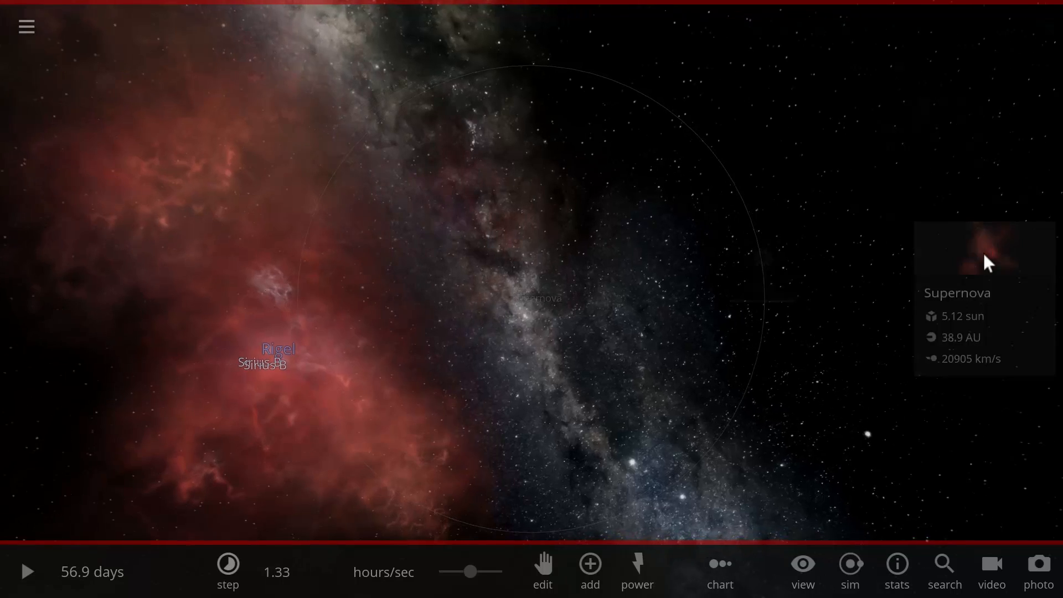
{"action": "left_click", "coordinate": [264, 363]}
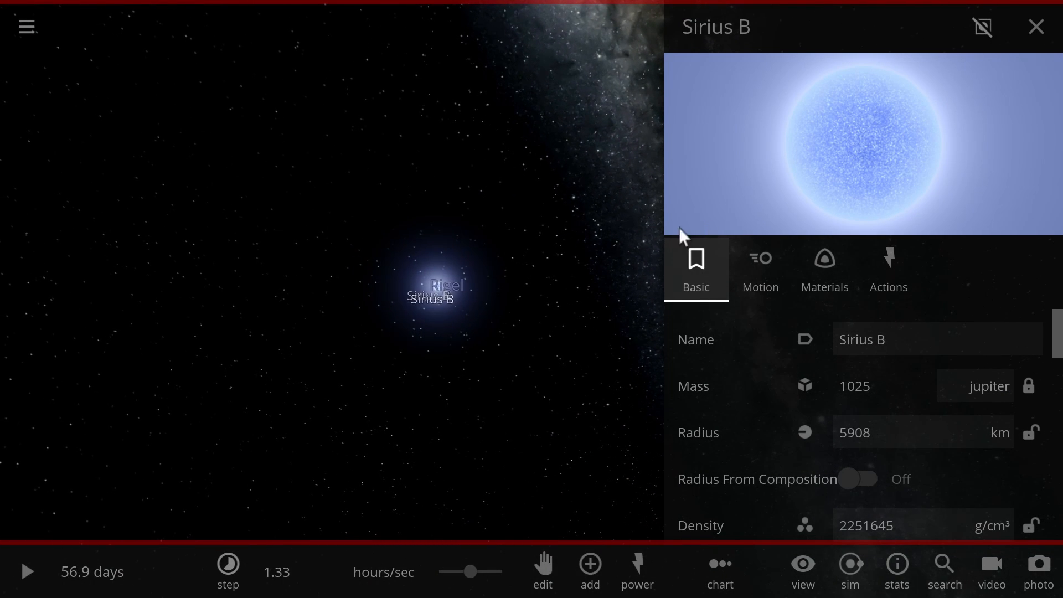
{"action": "left_click", "coordinate": [589, 571]}
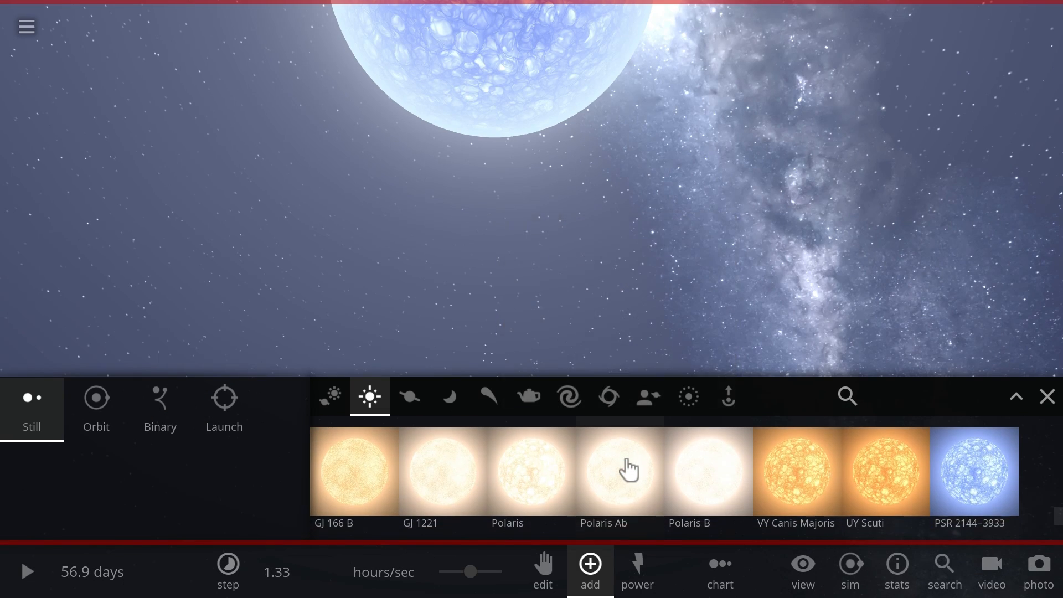
{"action": "scroll", "scroll_direction": "right", "scroll_amount": 3}
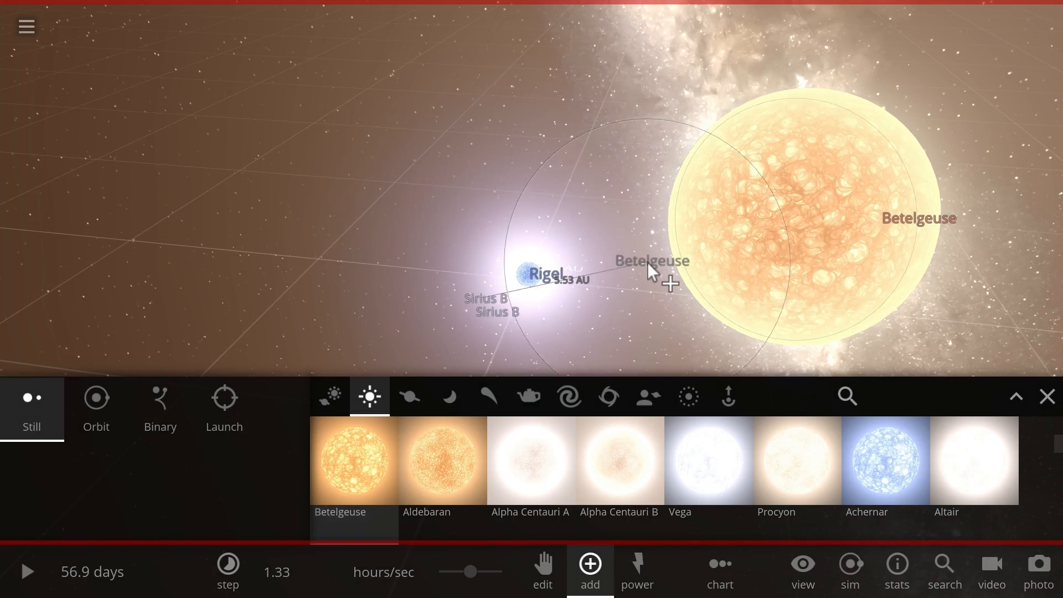
{"action": "left_click", "coordinate": [650, 265]}
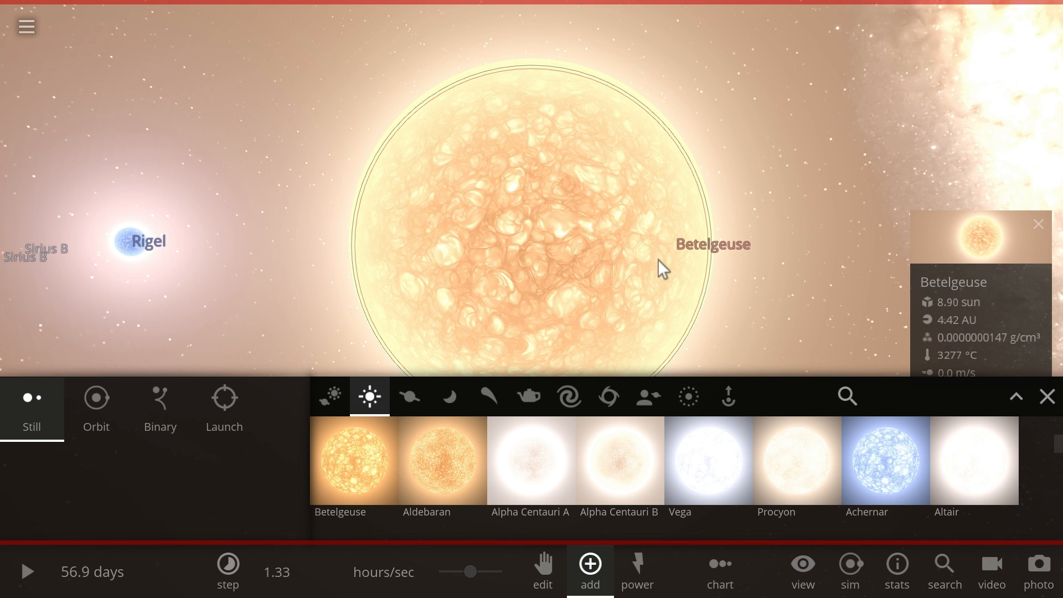
{"action": "mouse_move", "coordinate": [598, 254]}
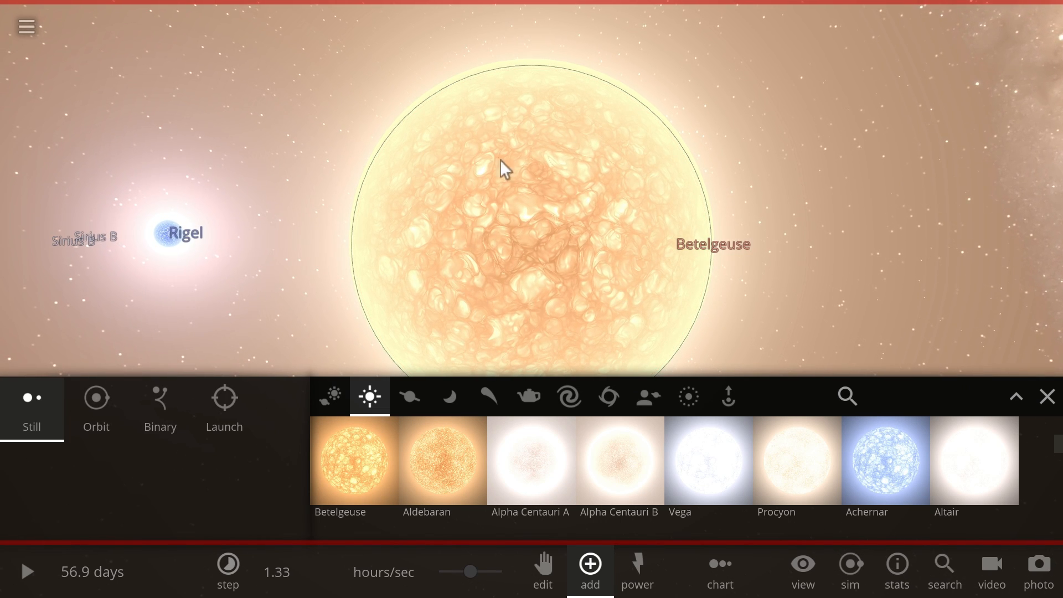
{"action": "left_click", "coordinate": [505, 169]}
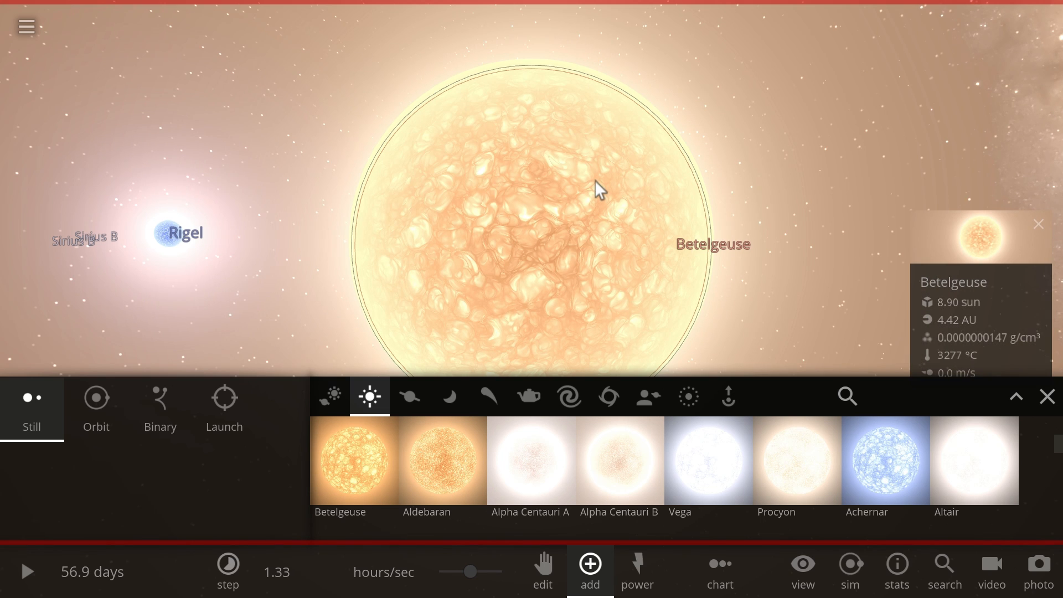
{"action": "mouse_move", "coordinate": [639, 168]}
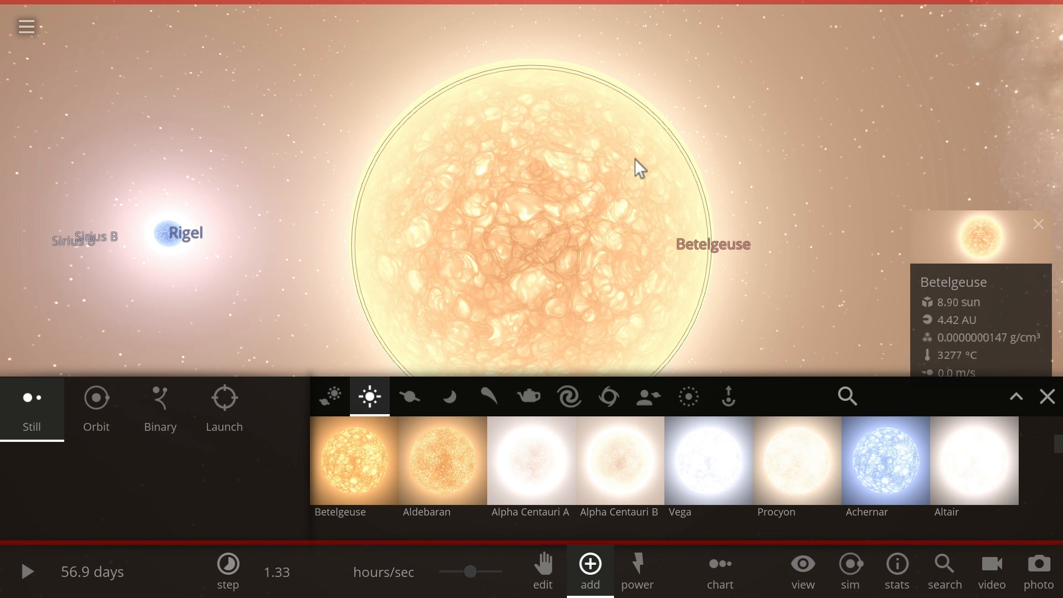
{"action": "mouse_move", "coordinate": [731, 174]}
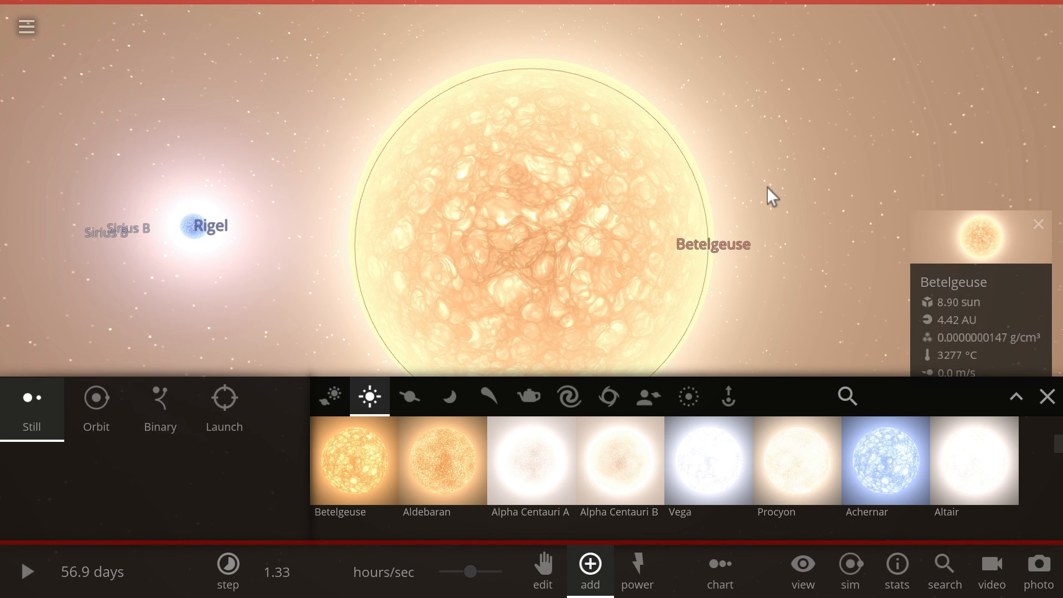
{"action": "mouse_move", "coordinate": [603, 188]}
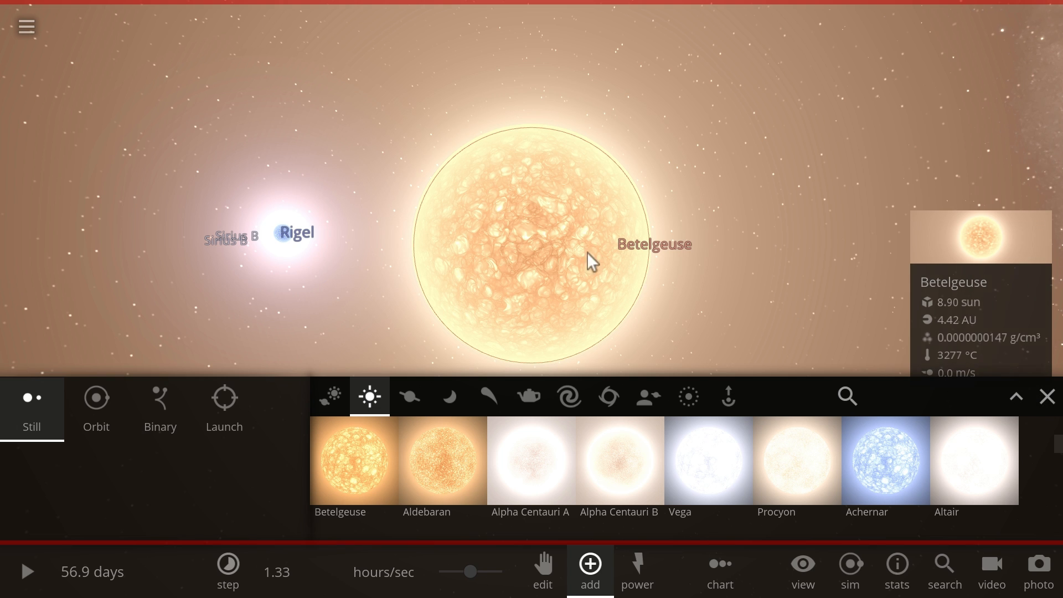
{"action": "mouse_move", "coordinate": [485, 117]}
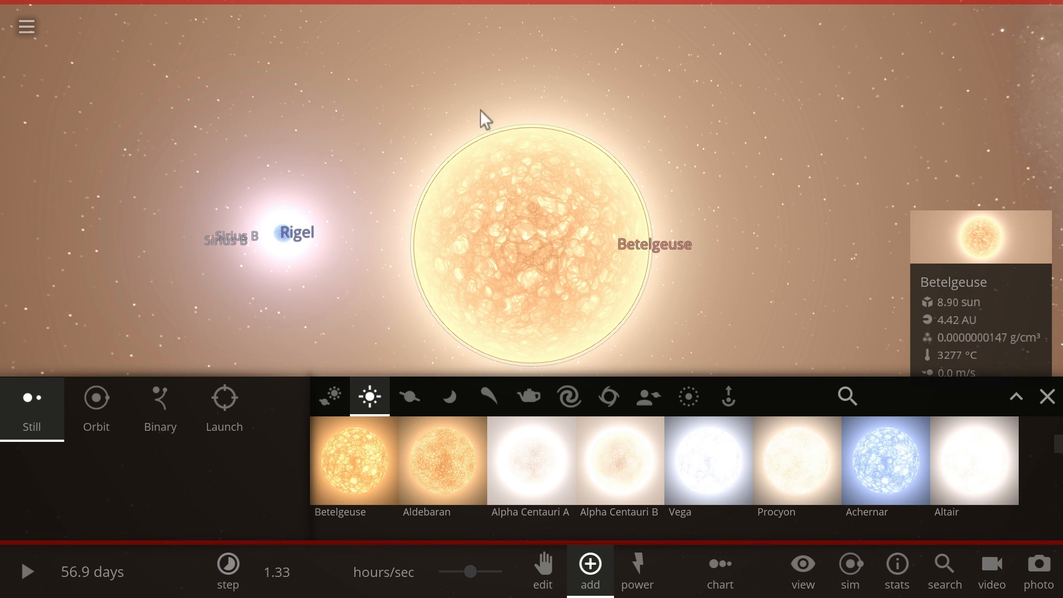
{"action": "mouse_move", "coordinate": [688, 379]}
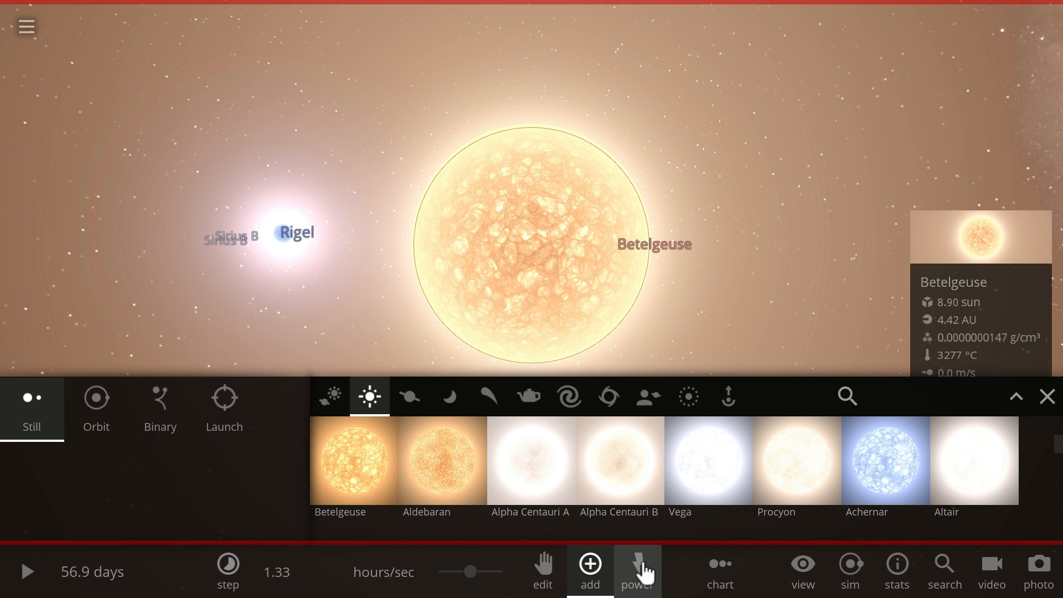
Step: Explode Betelgeuse, enable Radius From Composition on its remnant, and speed up time
{"action": "left_click", "coordinate": [636, 572]}
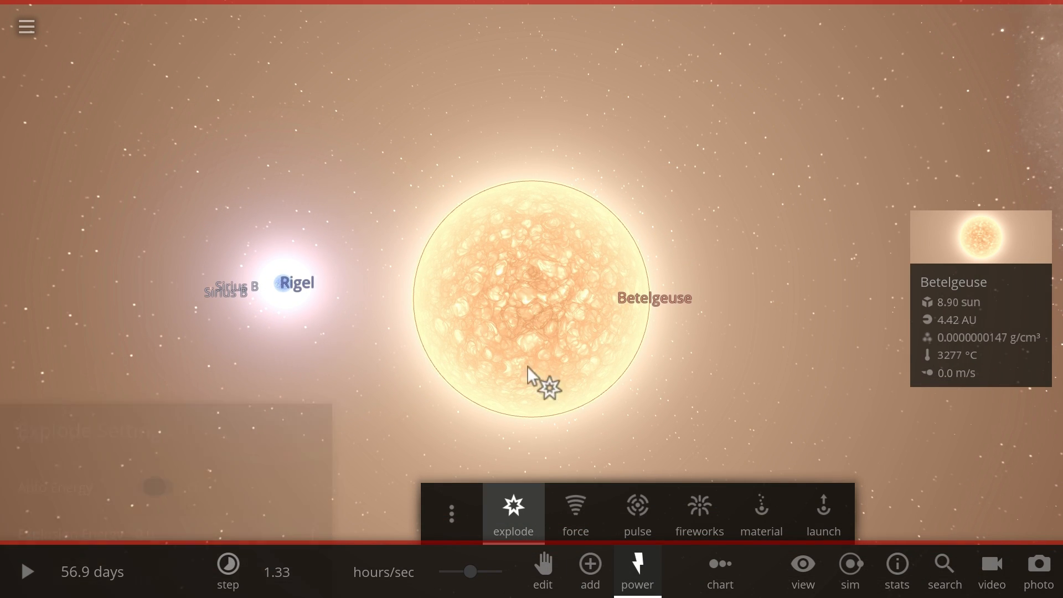
{"action": "left_click", "coordinate": [546, 380]}
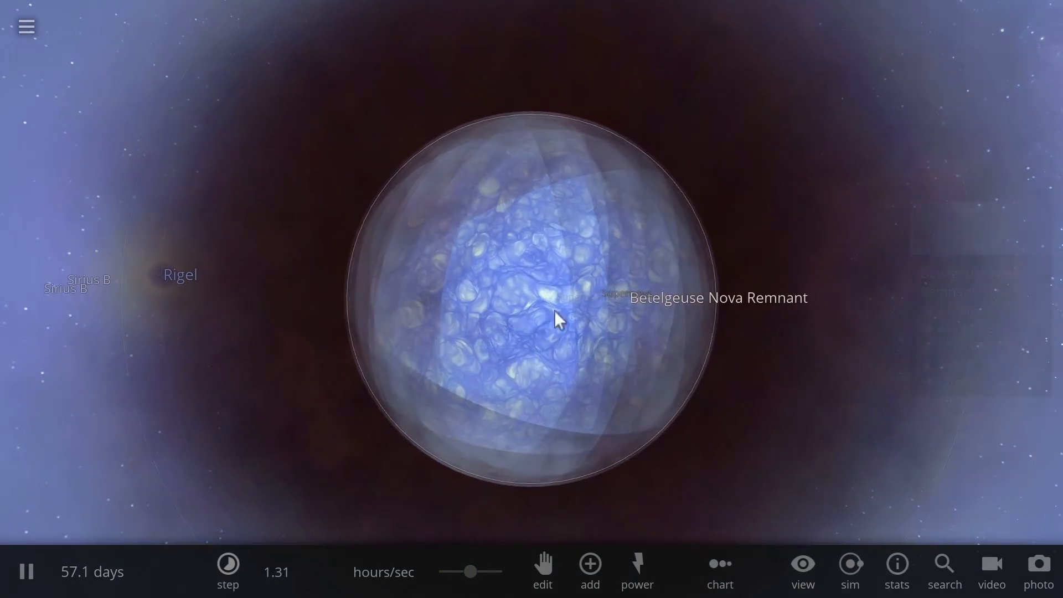
{"action": "left_click", "coordinate": [555, 319]}
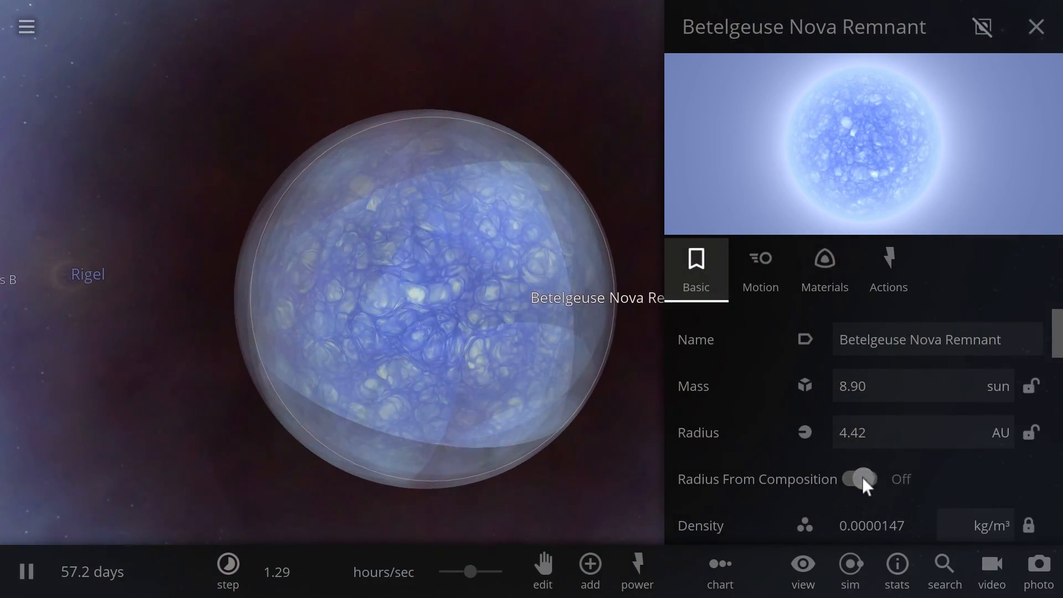
{"action": "left_click", "coordinate": [860, 478]}
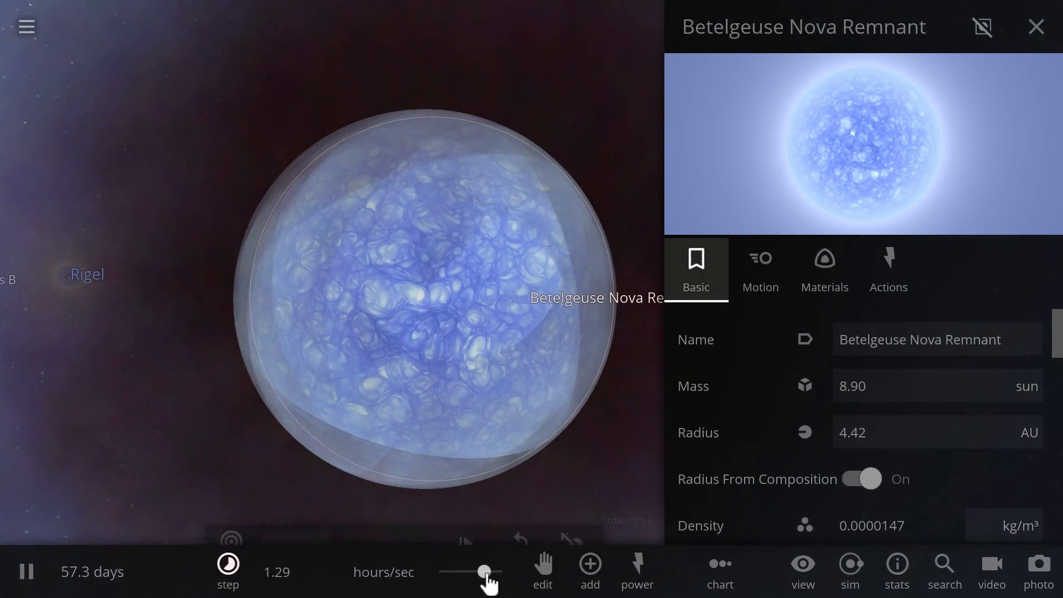
{"action": "left_click_drag", "start_coordinate": [485, 571], "coordinate": [468, 571]}
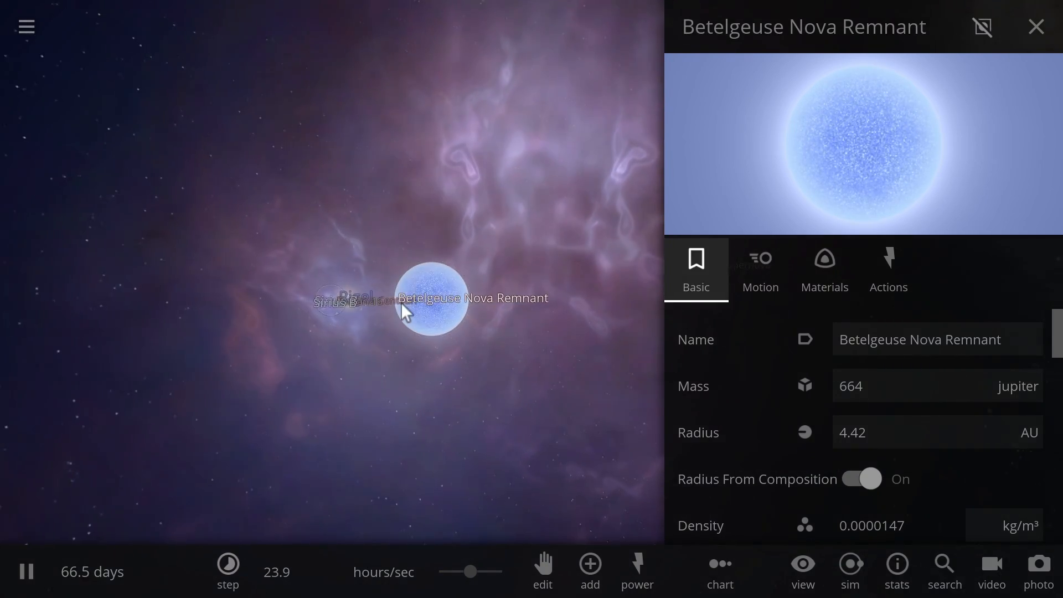
{"action": "left_click", "coordinate": [1035, 27]}
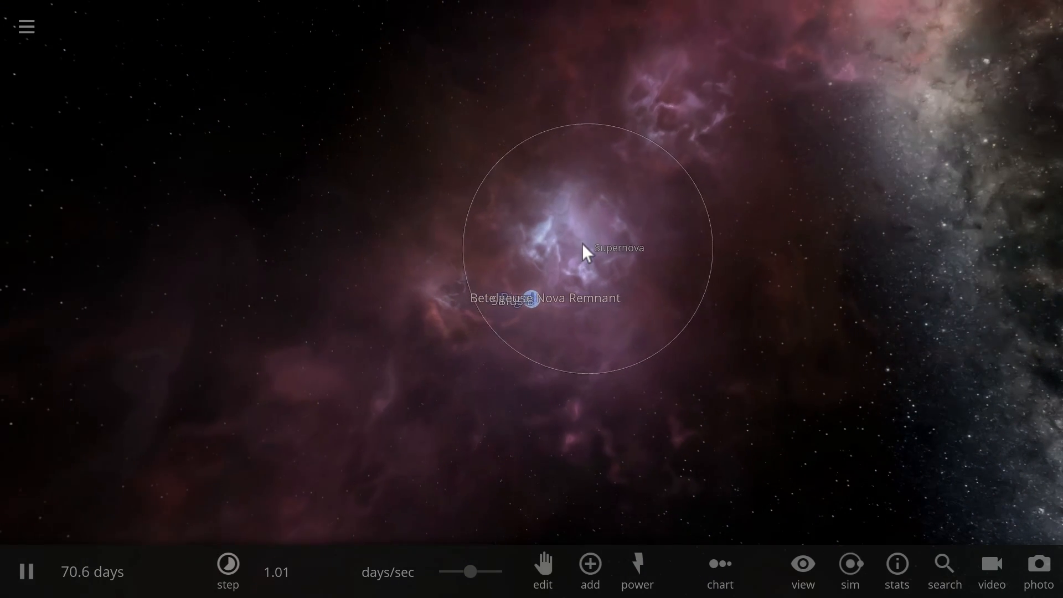
Step: Select Rigel through the supernova's progenitor, showing 21.0 suns and 11857 °C
{"action": "left_click", "coordinate": [584, 247]}
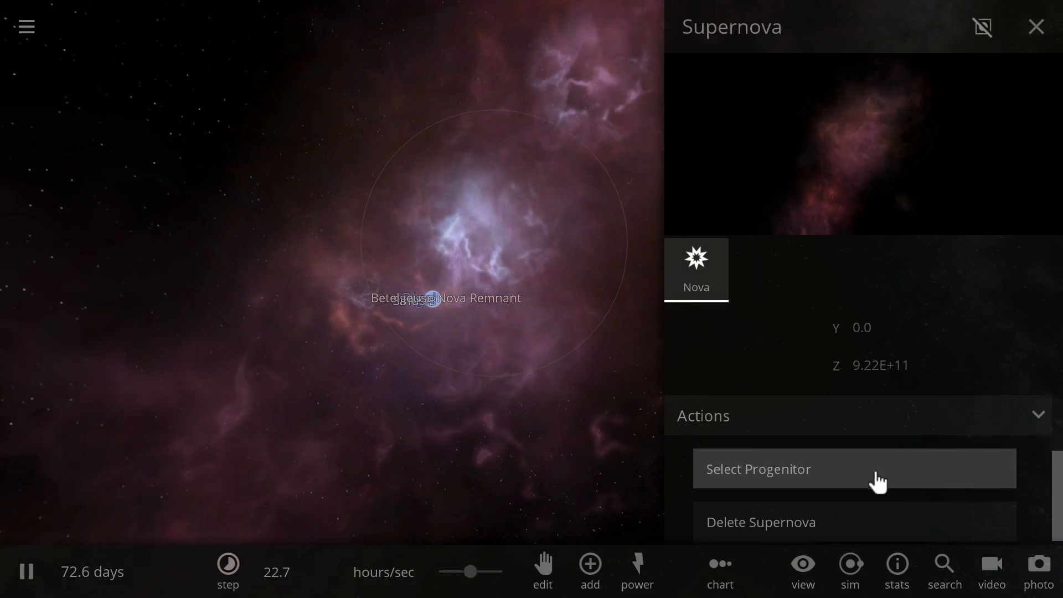
{"action": "left_click", "coordinate": [1035, 27]}
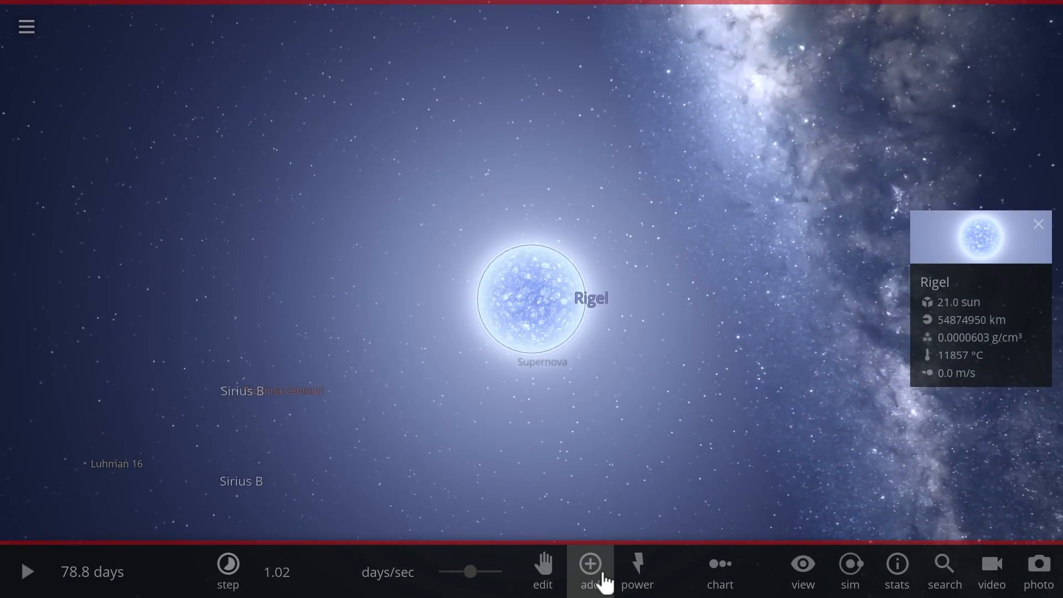
Step: Add R136a1 near Rigel and view Rigel's properties: 21.0 suns, 46.5 km radius
{"action": "left_click", "coordinate": [589, 567]}
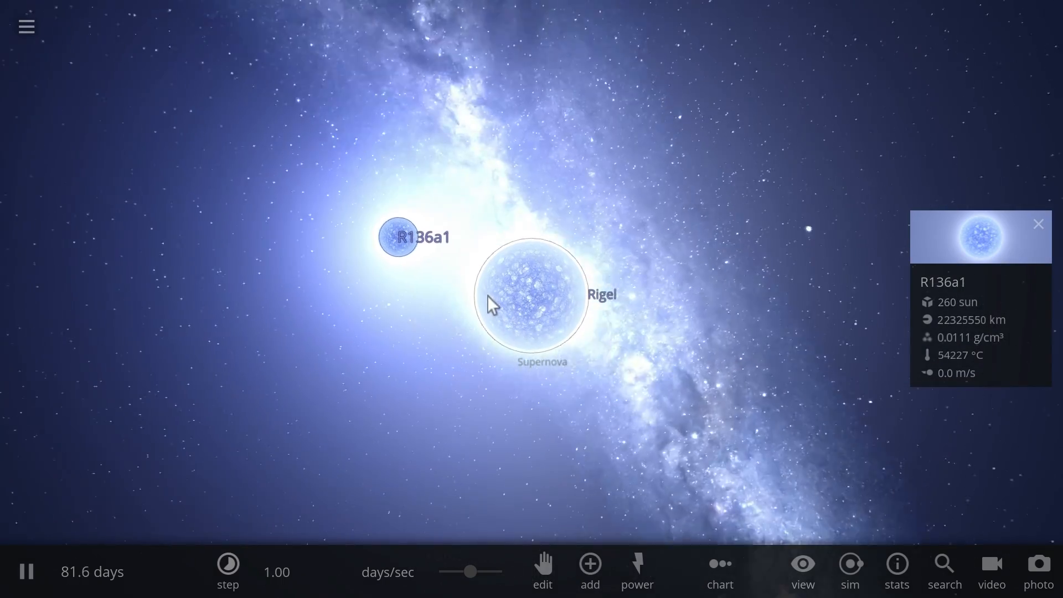
{"action": "left_click", "coordinate": [529, 298]}
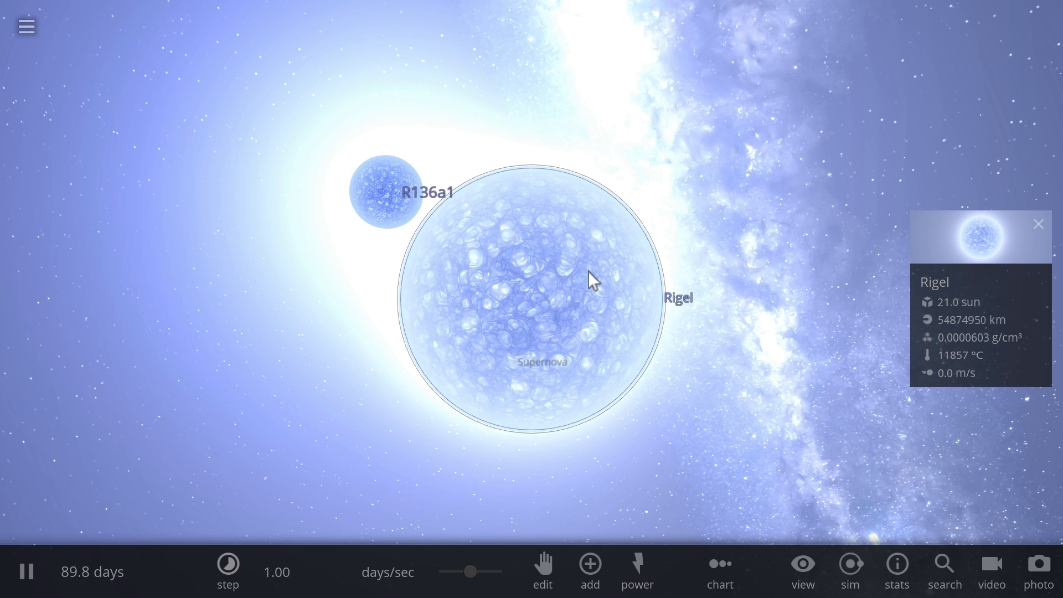
{"action": "left_click", "coordinate": [588, 570]}
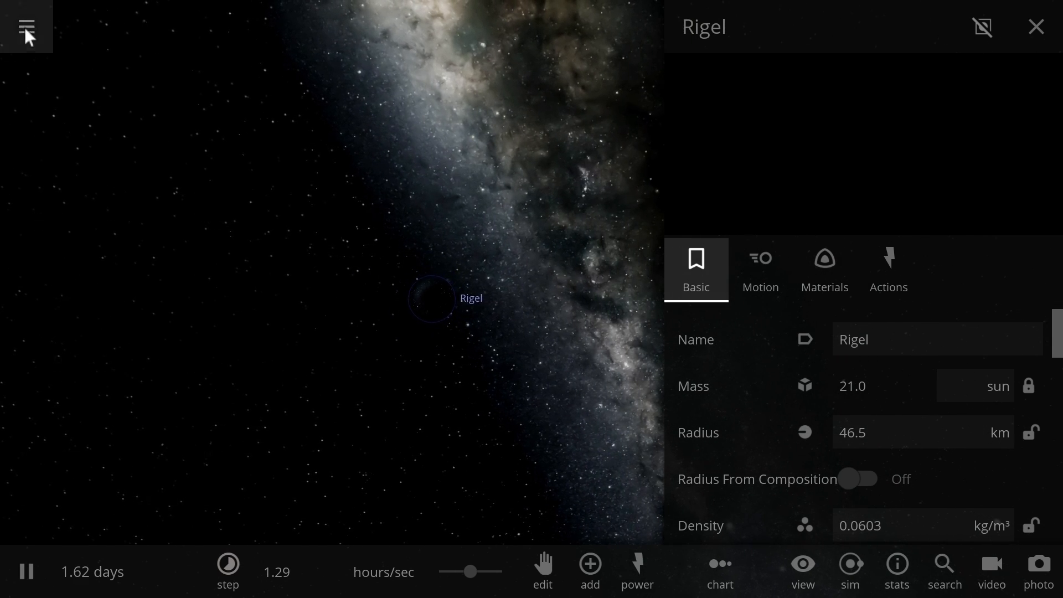
Step: Place R136a1 in a new empty simulation and view its 260-sun properties
{"action": "left_click", "coordinate": [1034, 27]}
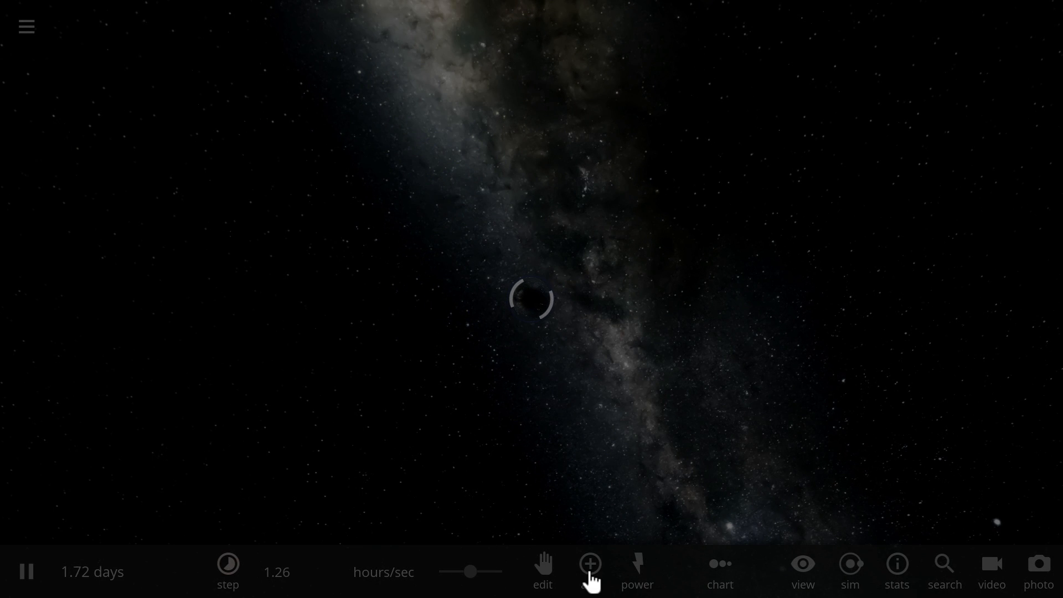
{"action": "left_click", "coordinate": [588, 568]}
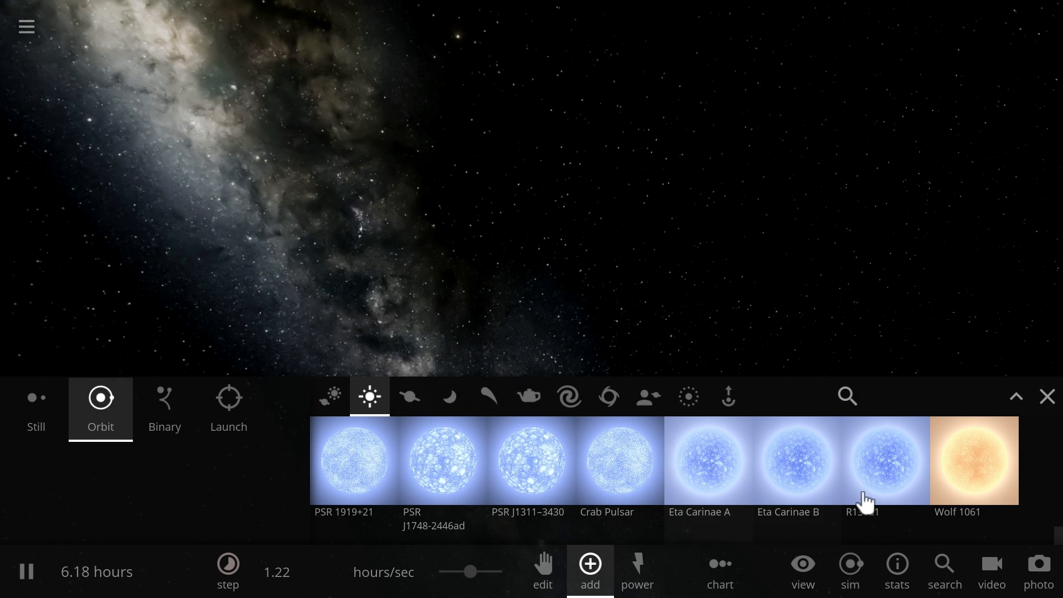
{"action": "left_click", "coordinate": [885, 459]}
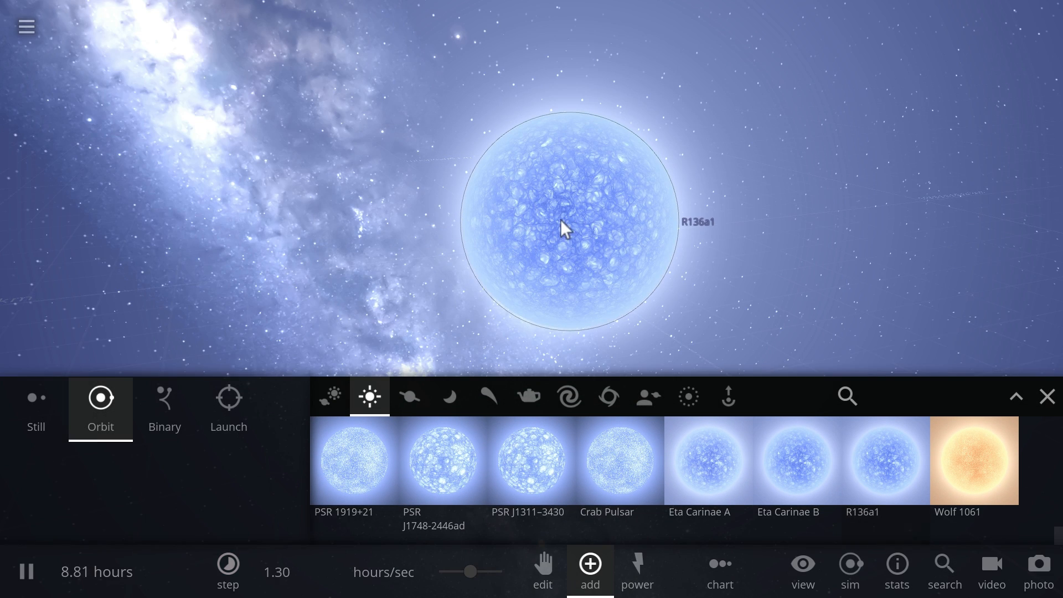
{"action": "left_click", "coordinate": [564, 227]}
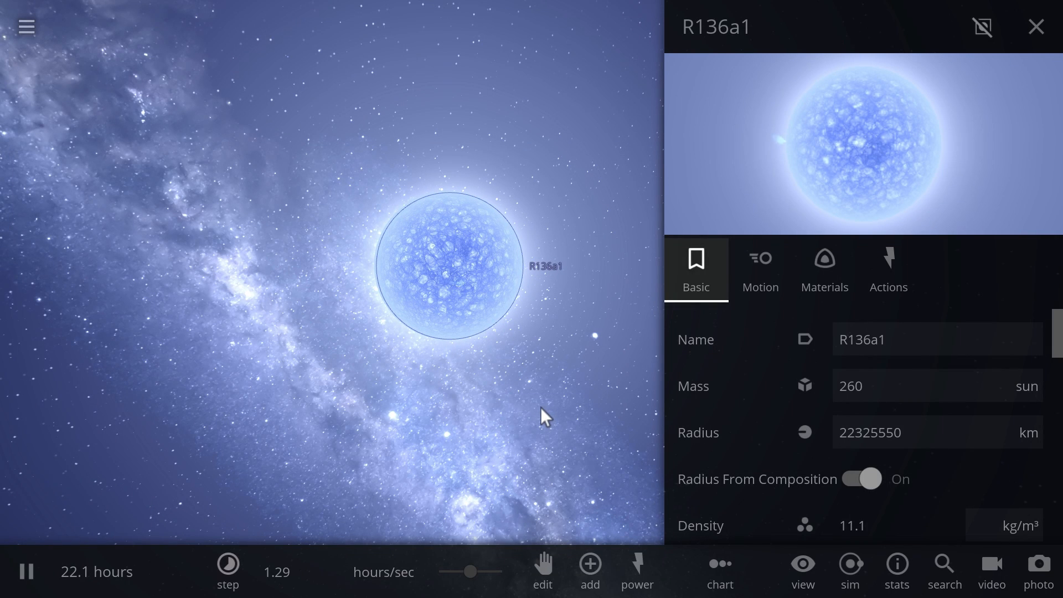
Step: Age R136a1 to 5 million years, speed up time, and load a scene beside a small star
{"action": "left_click_drag", "start_coordinate": [470, 571], "coordinate": [471, 571]}
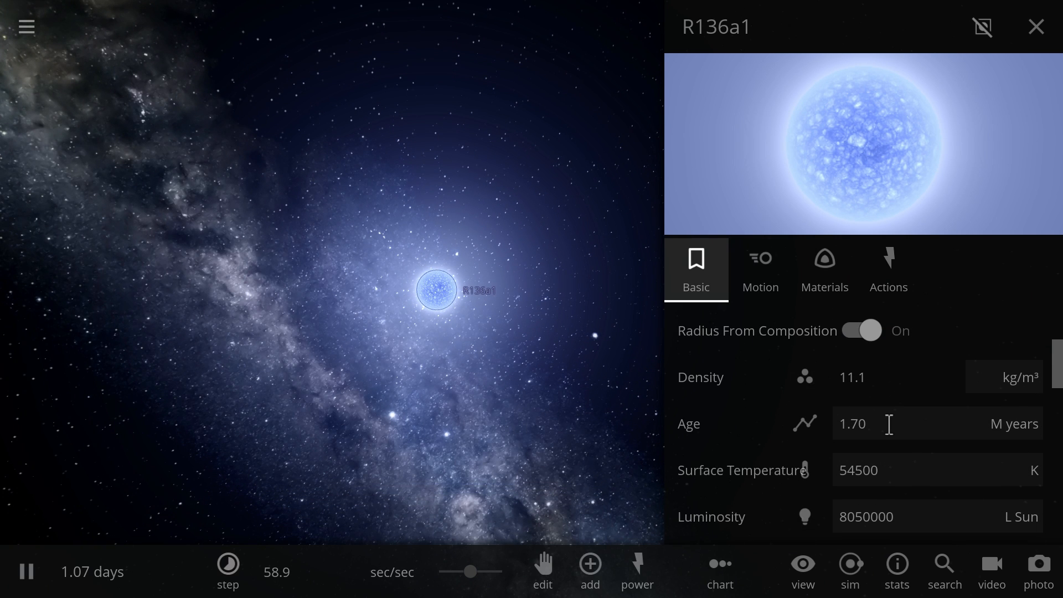
{"action": "type", "text": "5"}
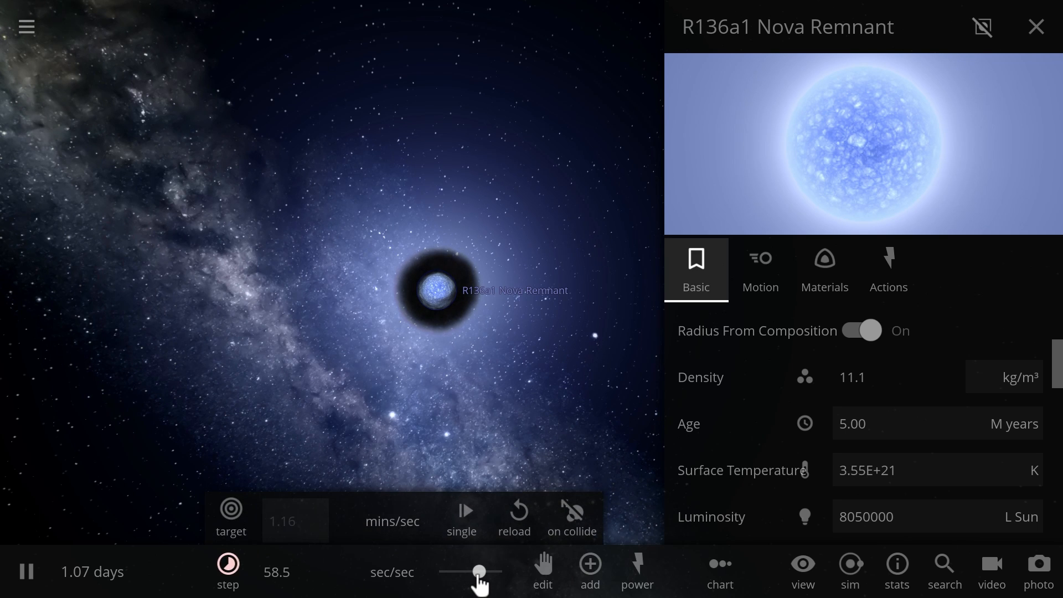
{"action": "left_click_drag", "start_coordinate": [478, 570], "coordinate": [467, 570]}
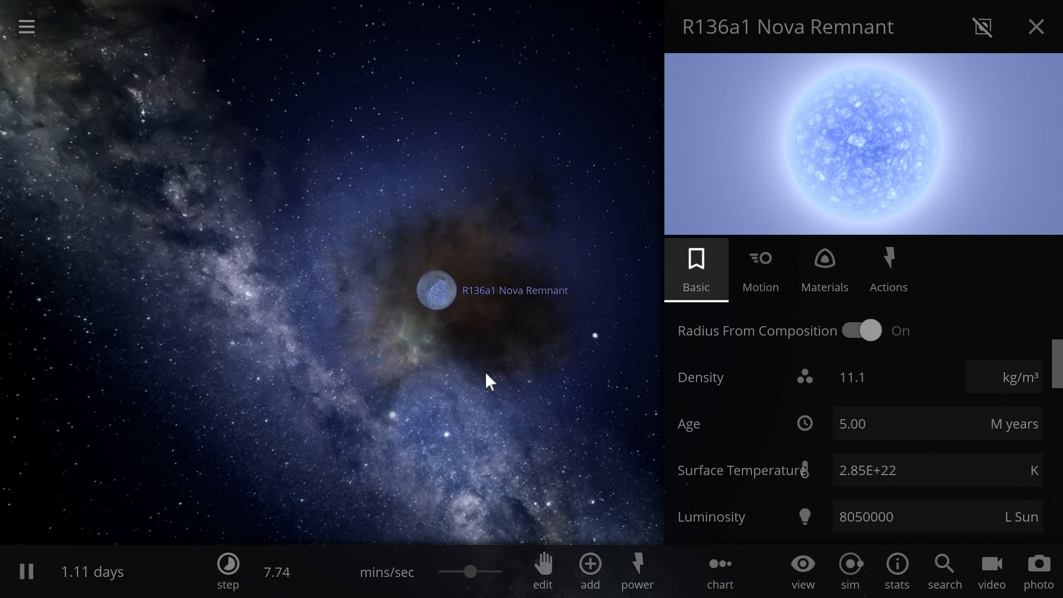
{"action": "left_click", "coordinate": [1035, 27]}
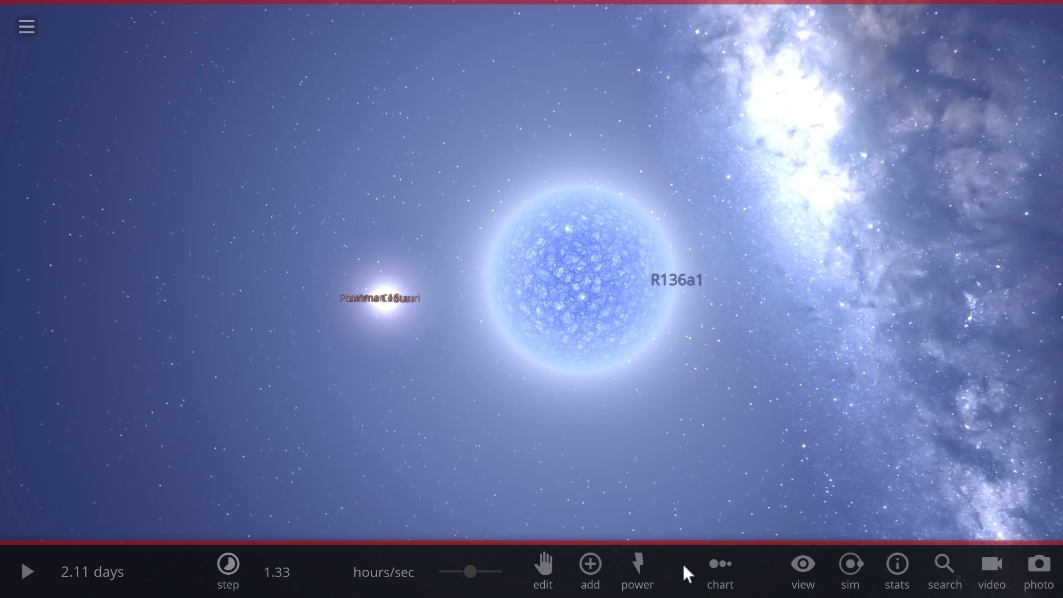
Step: Run the R136a1, Sun and Proxima Centauri scene and adjust the simulation speed
{"action": "left_click", "coordinate": [634, 571]}
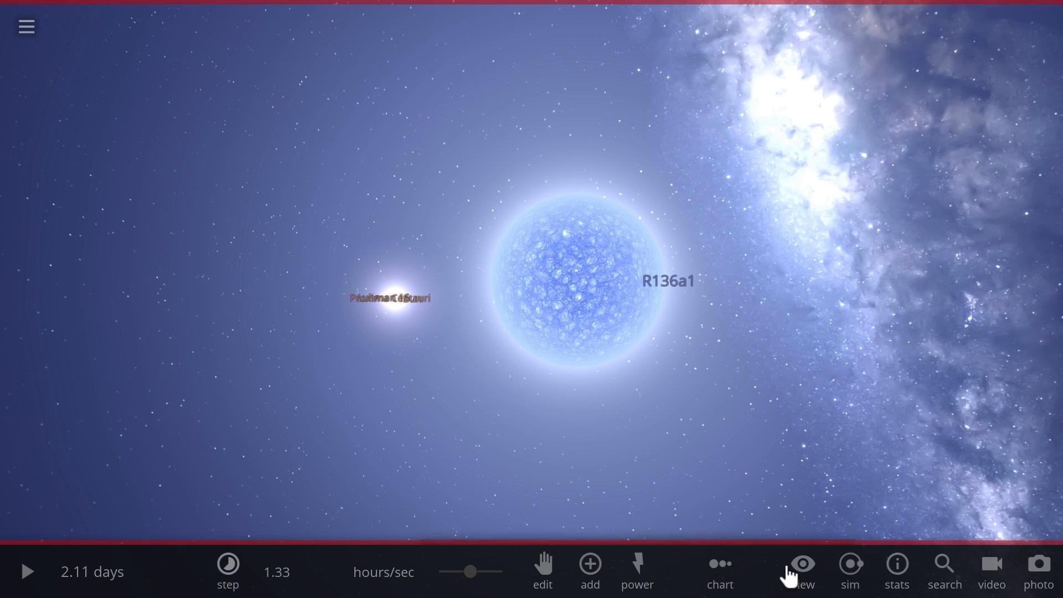
{"action": "left_click", "coordinate": [802, 569]}
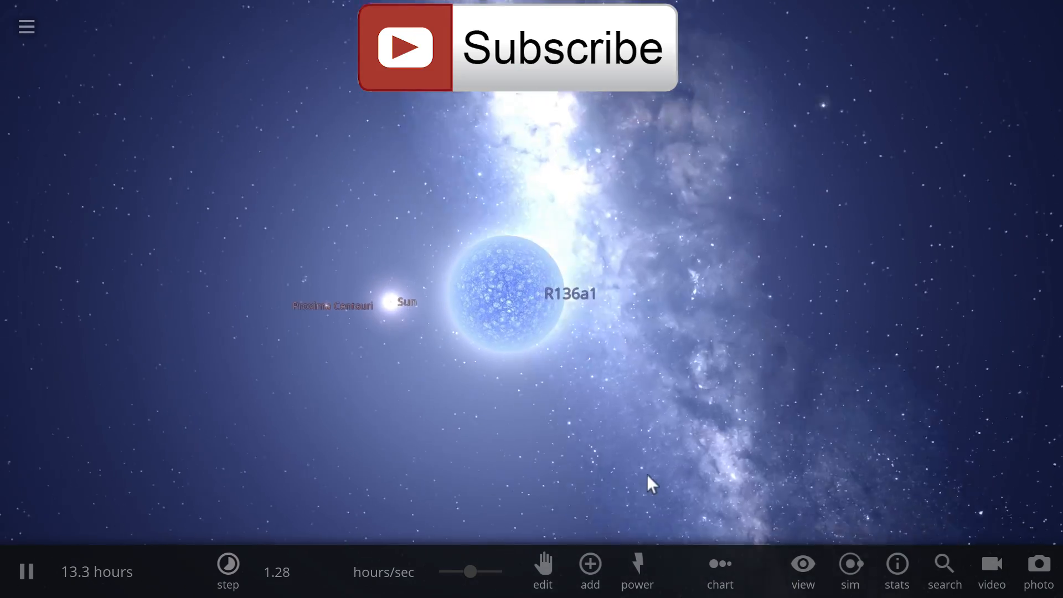
{"action": "left_click_drag", "start_coordinate": [470, 571], "coordinate": [480, 571]}
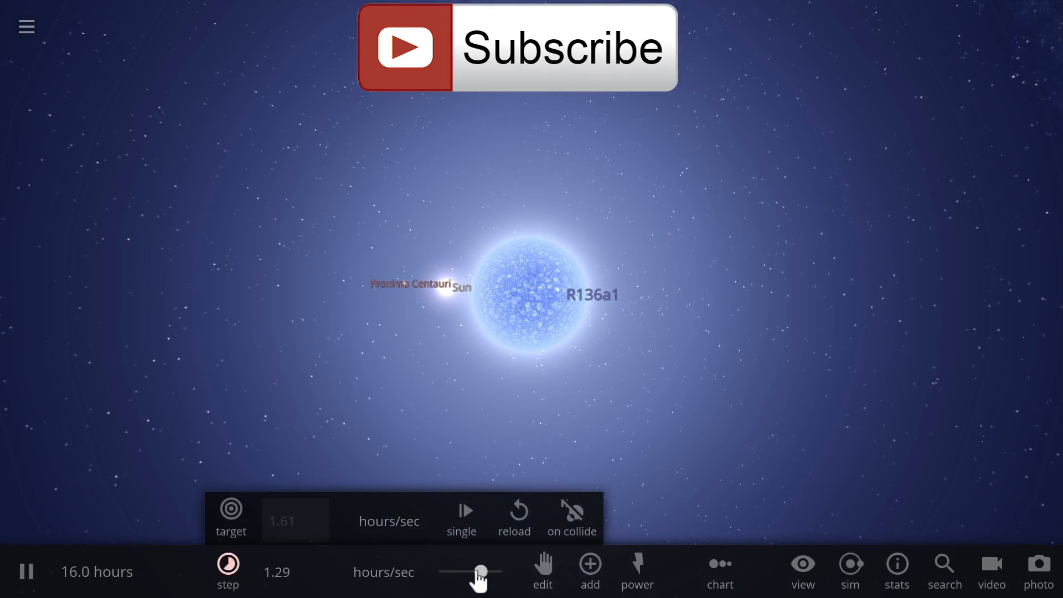